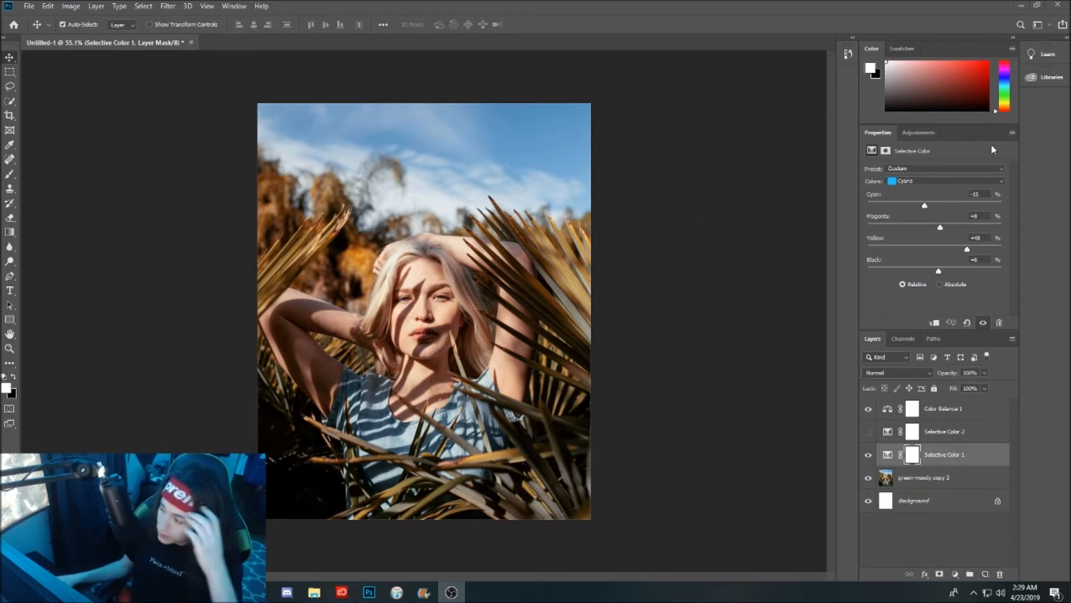
- Hide the Selective Color 1 adjustment so the palm leaves return to green
left_click(919, 132)
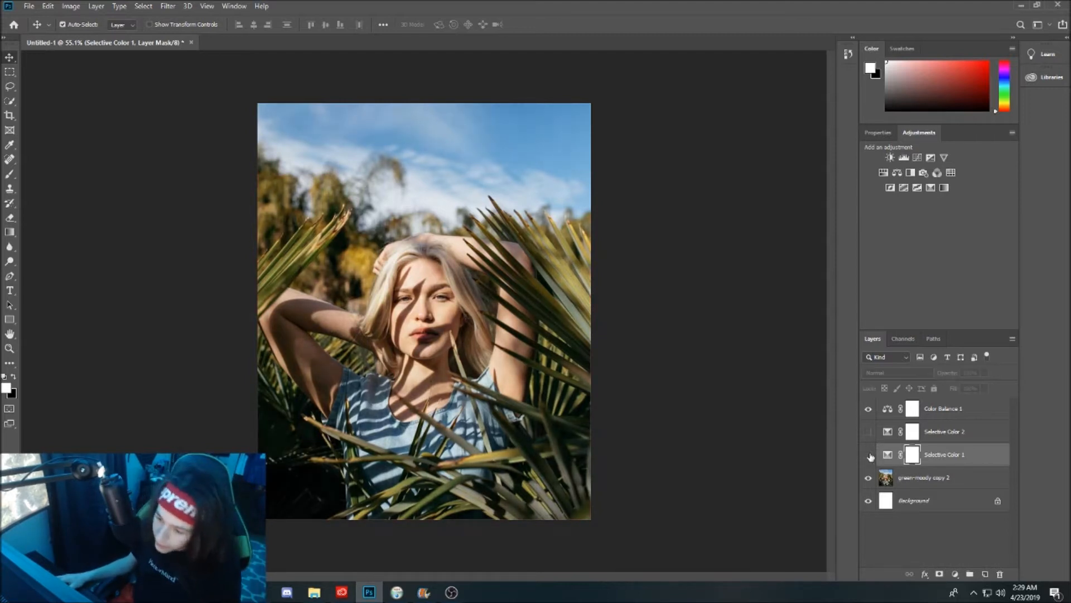
left_click(868, 456)
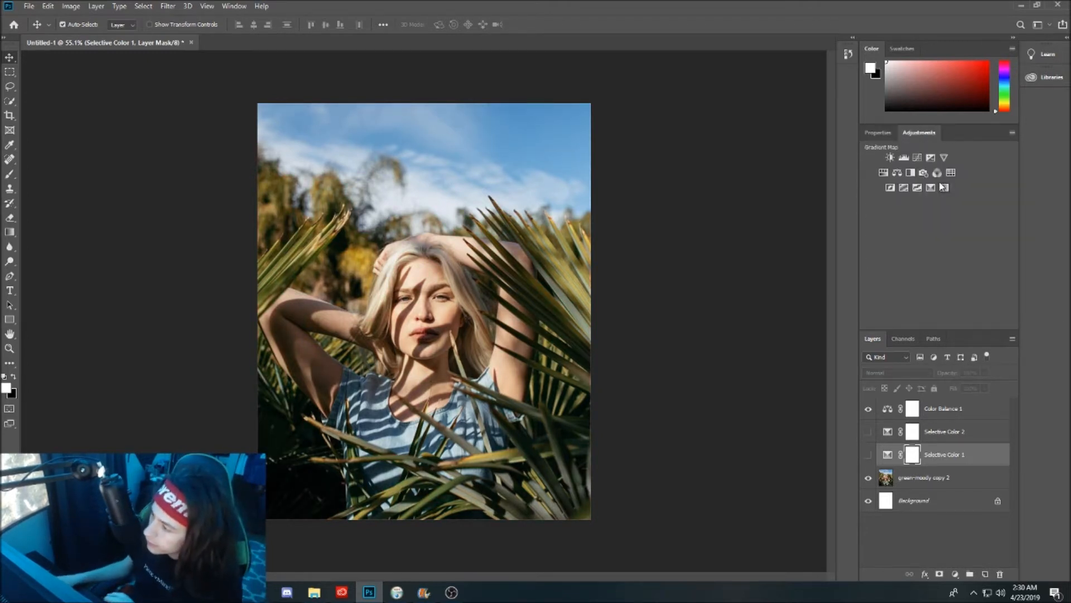
- Add Selective Color 3 targeting Yellows, then add a Color Balance adjustment layer
left_click(930, 188)
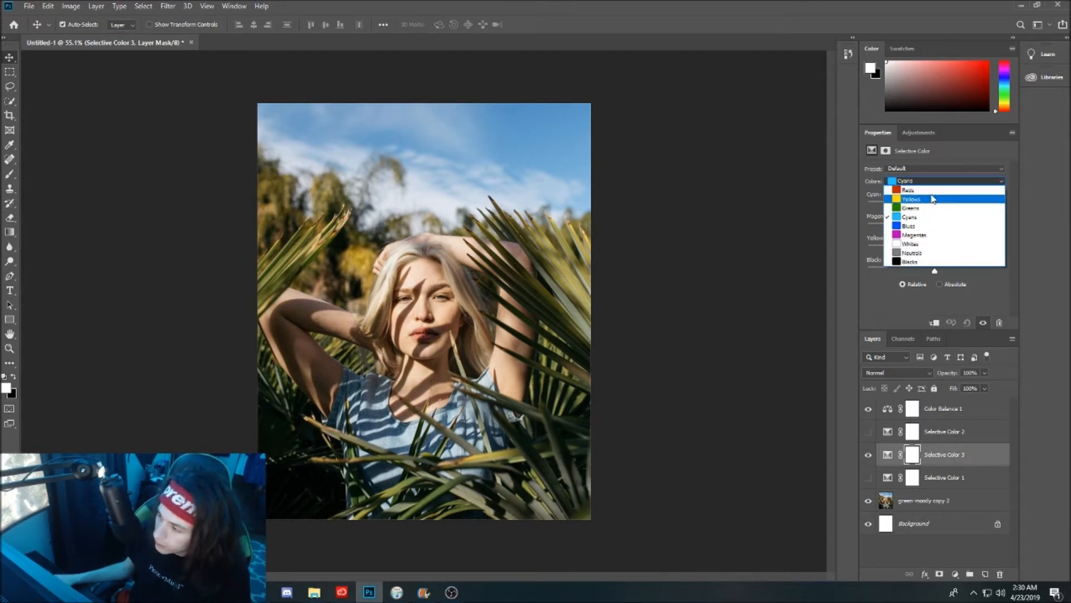
mouse_move(934, 236)
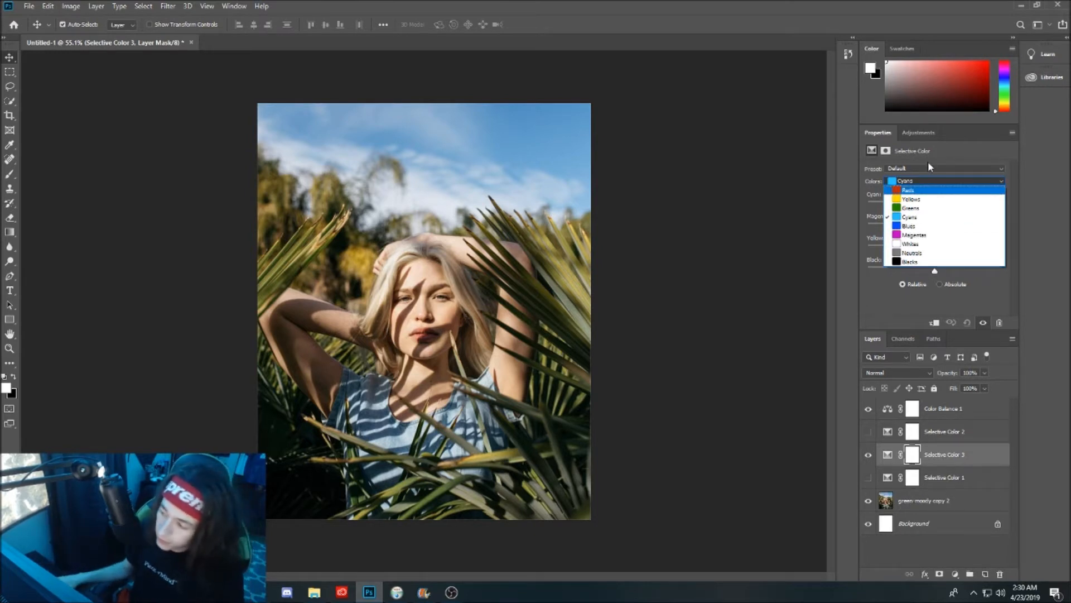
mouse_move(920, 179)
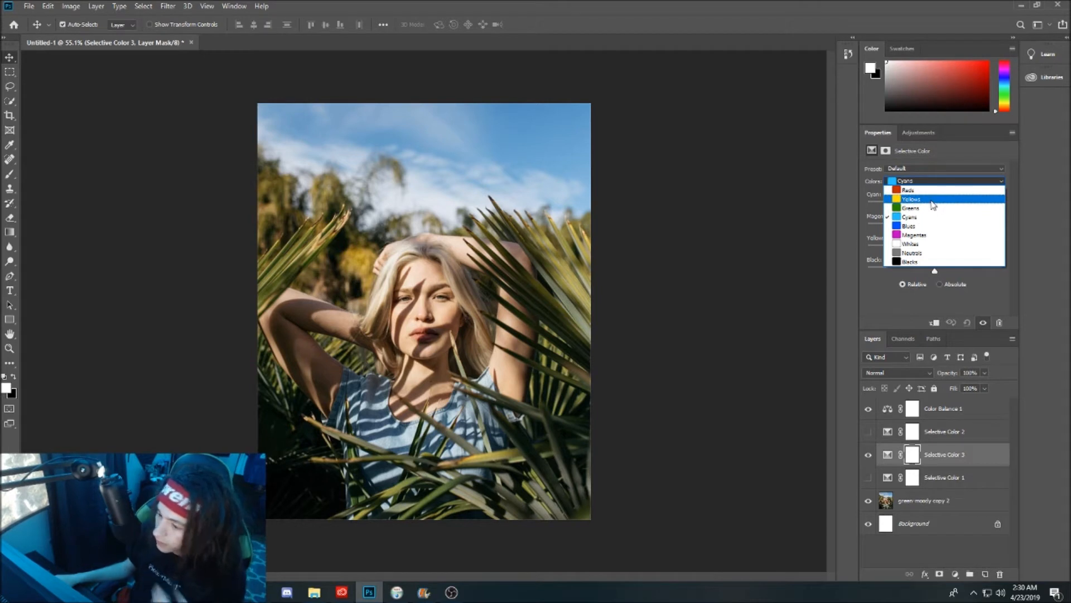
left_click(912, 198)
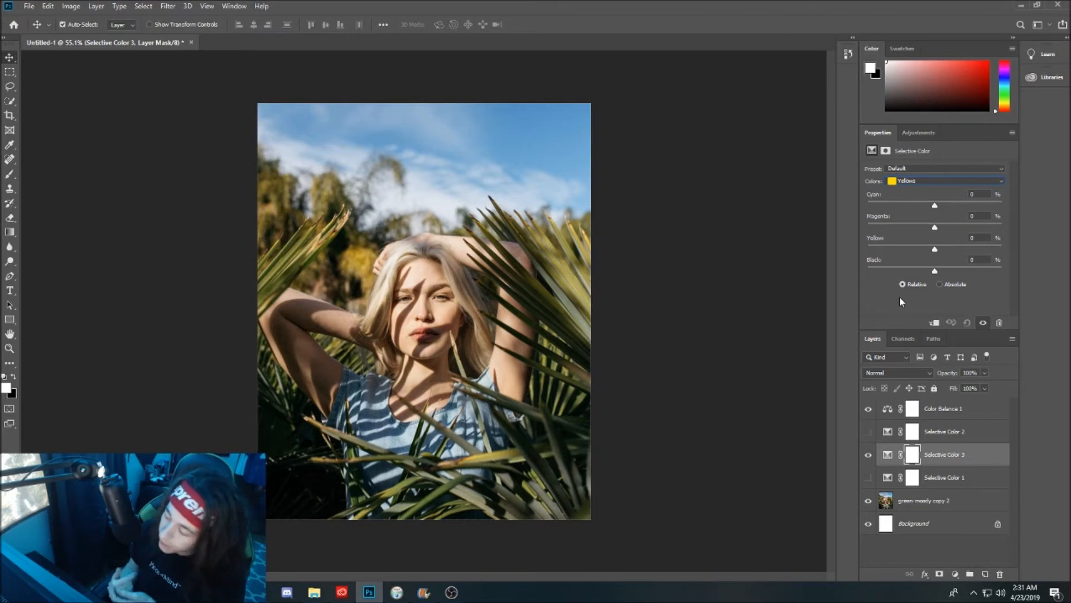
left_click(919, 132)
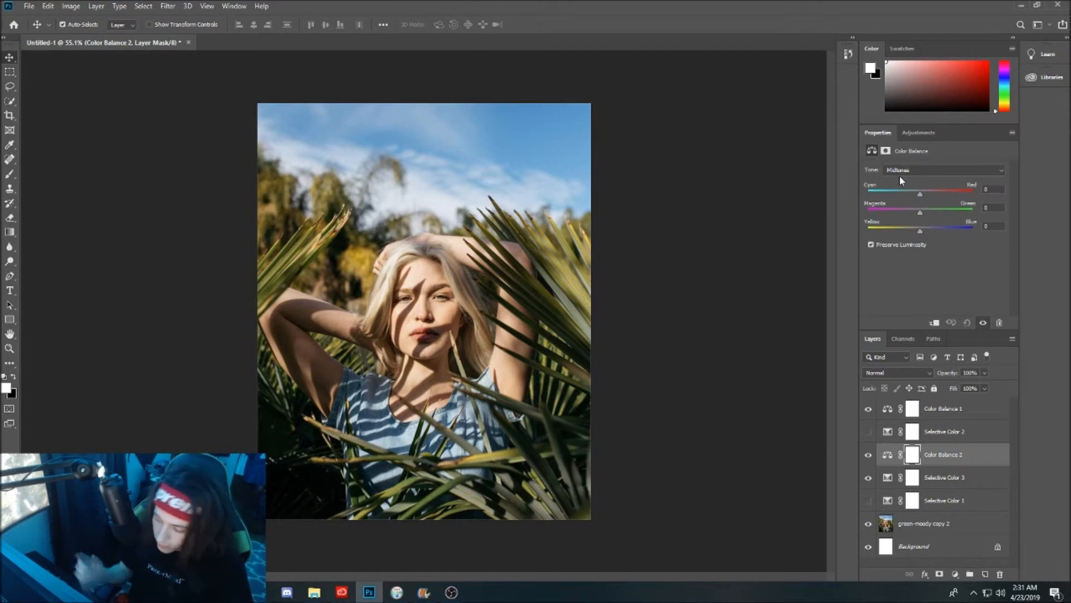
mouse_move(944, 203)
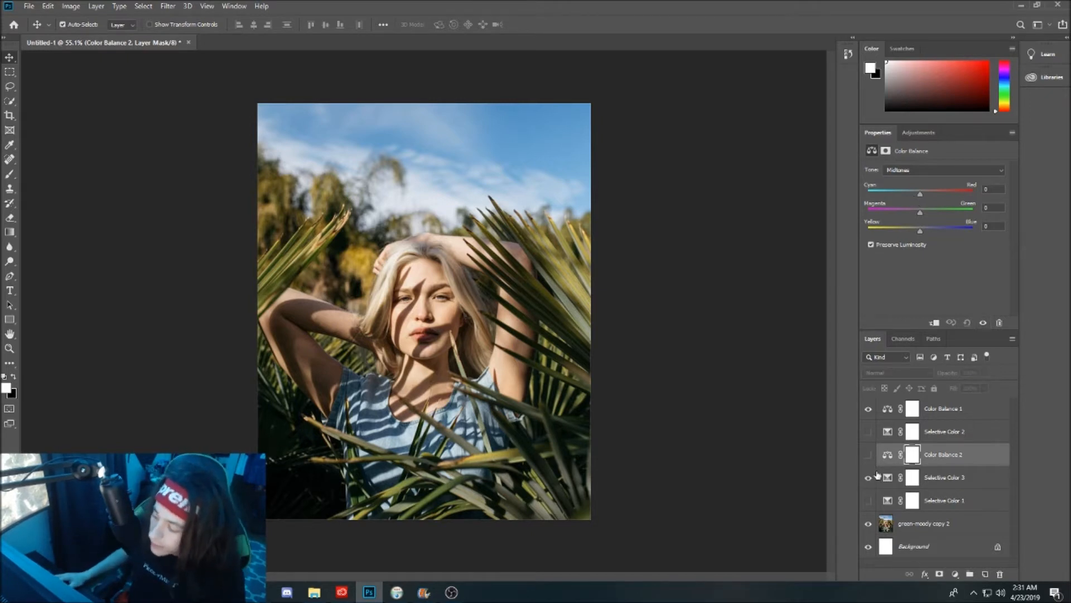
- Return to the Selective Color 3 layer's settings, leaving Color Balance 2 hidden
left_click(944, 476)
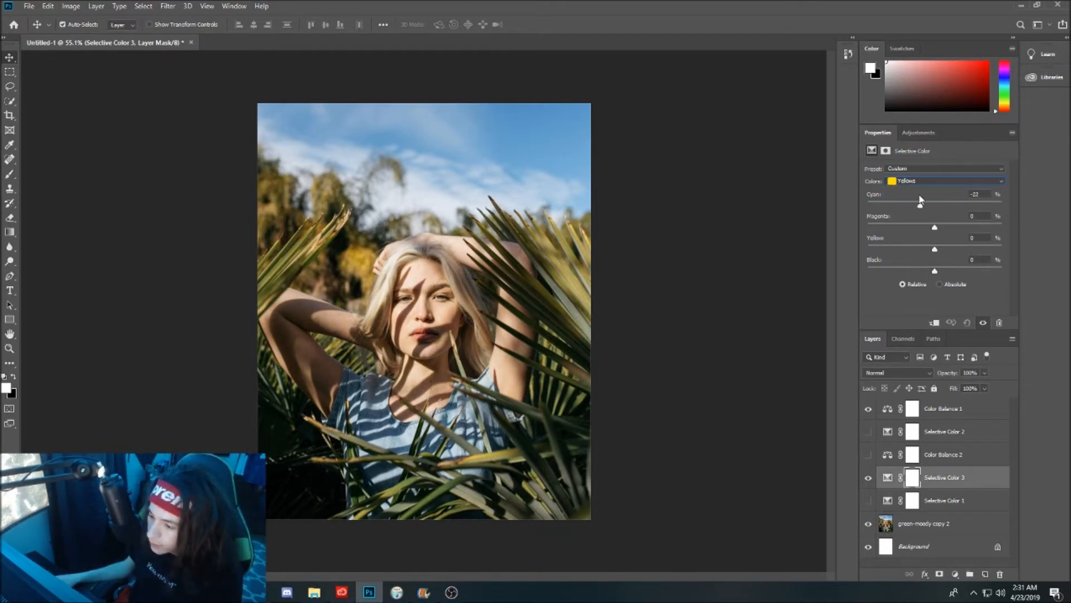
- Pull cyan out of the Yellows down to about -79, turning the leaves golden
left_click_drag(921, 203, 930, 203)
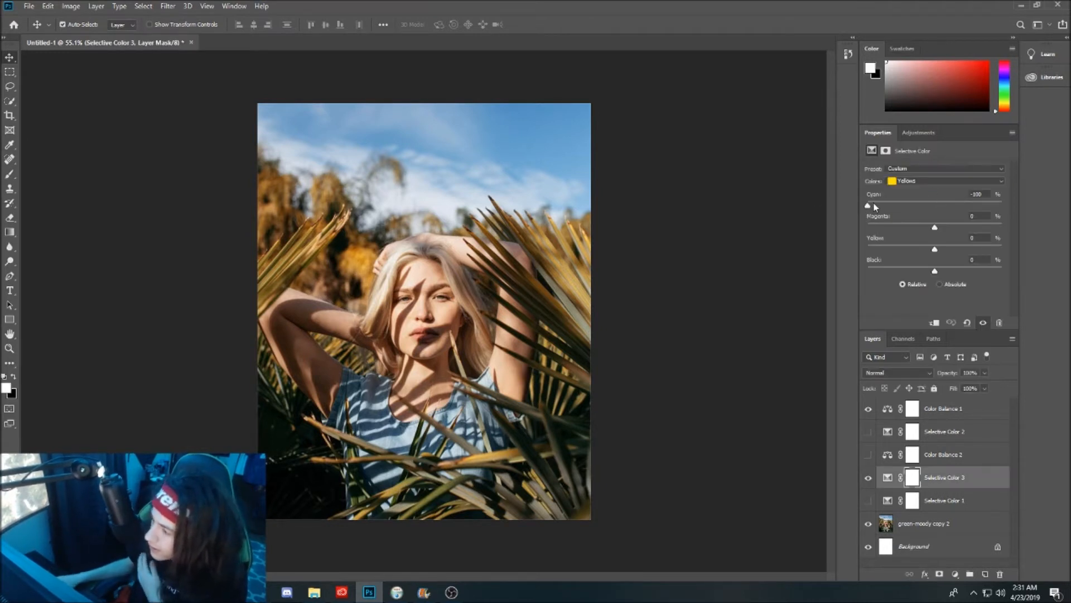
left_click_drag(868, 206, 953, 206)
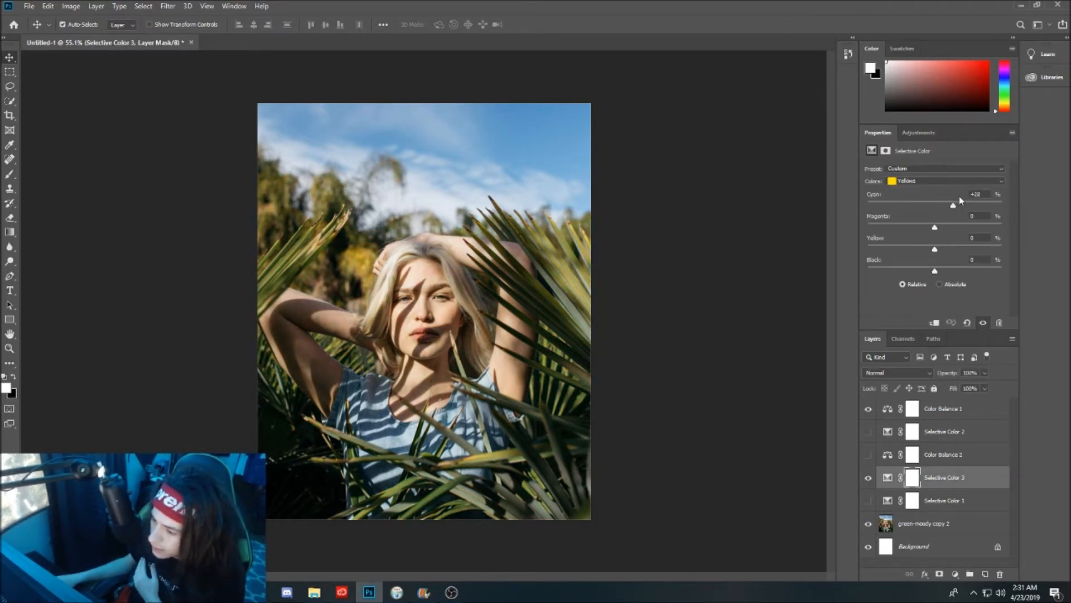
left_click_drag(953, 206, 869, 205)
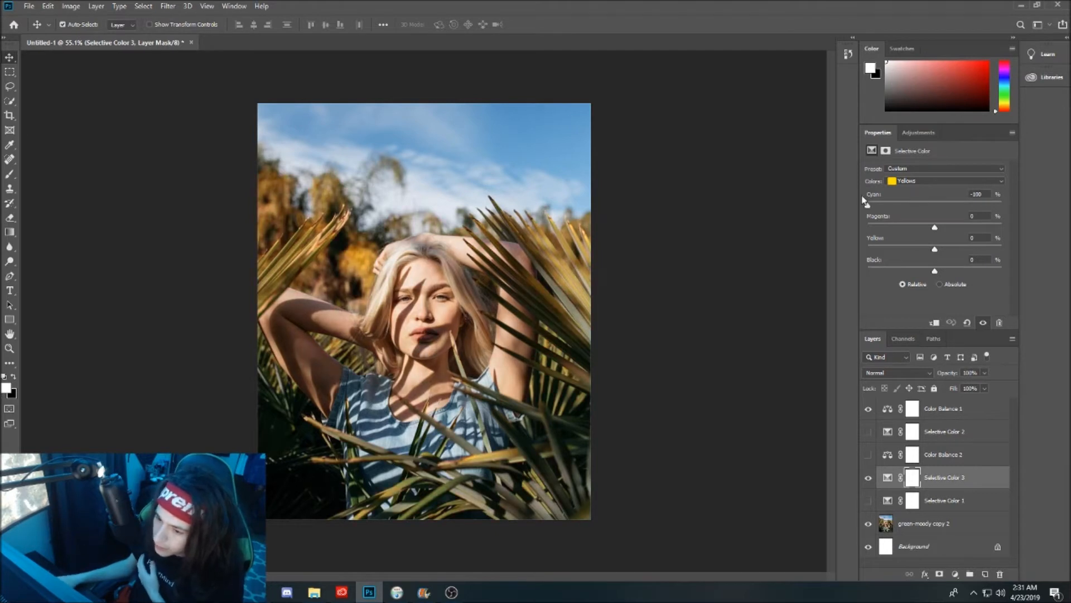
left_click_drag(868, 205, 869, 205)
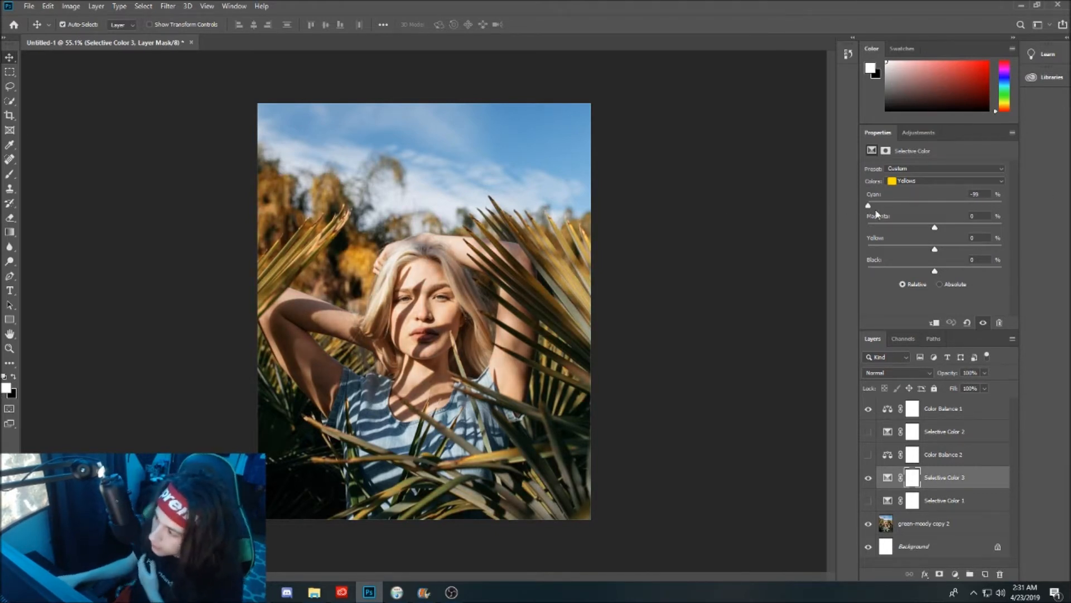
left_click_drag(868, 205, 882, 206)
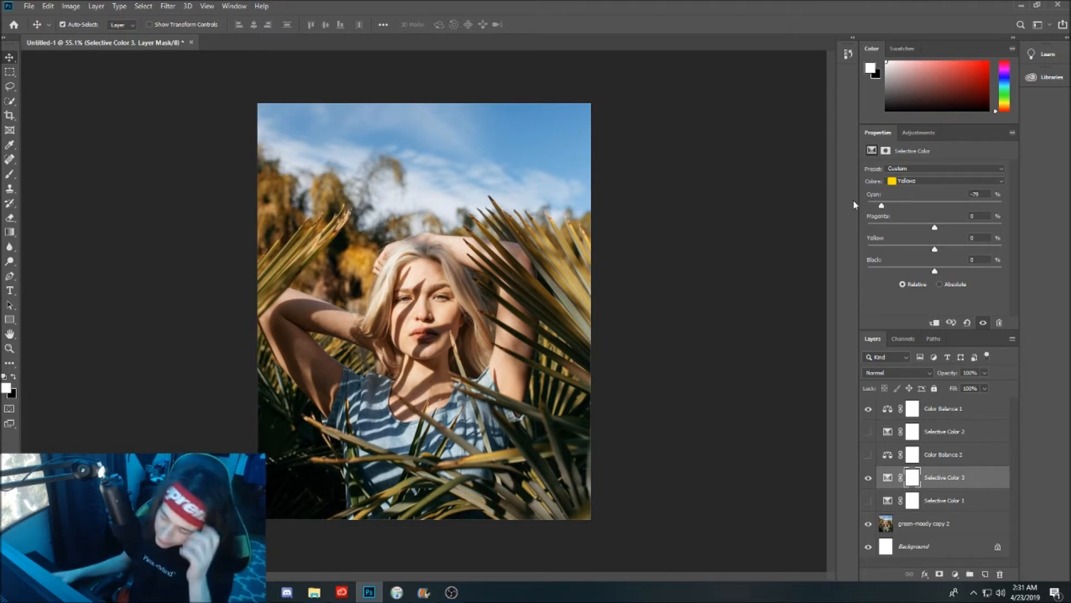
mouse_move(937, 272)
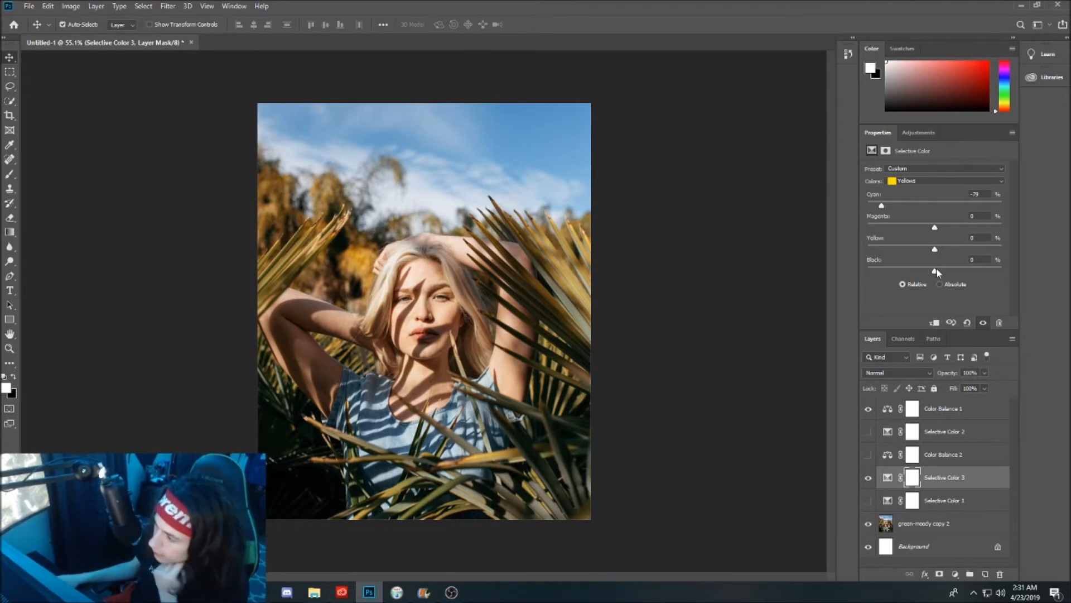
- Set the Yellows to black +15, yellow +10 and magenta +30 for warmer leaves
left_click_drag(935, 270, 929, 270)
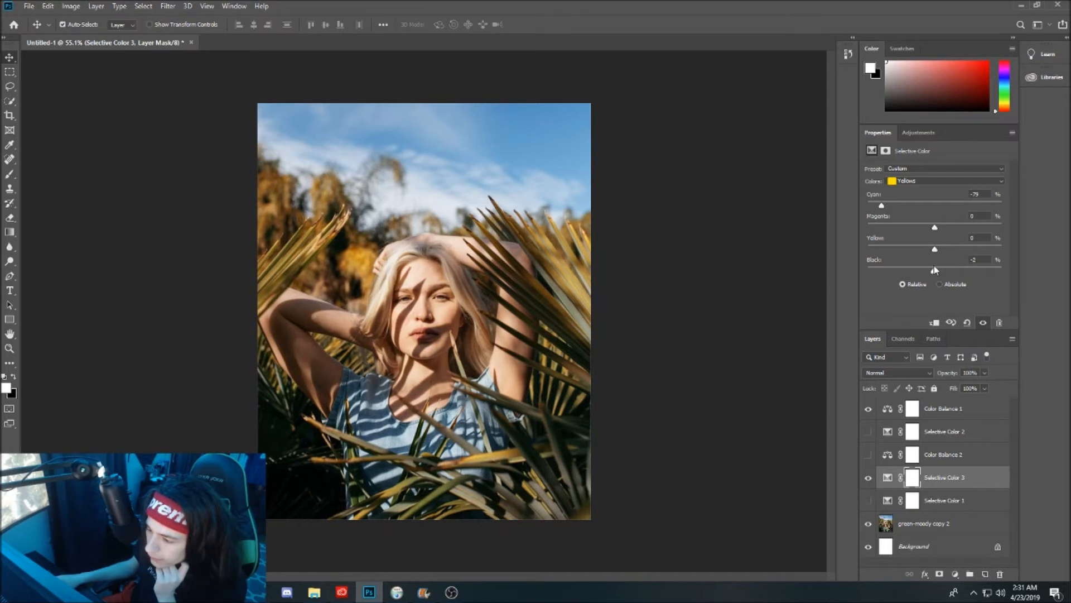
left_click_drag(935, 270, 952, 266)
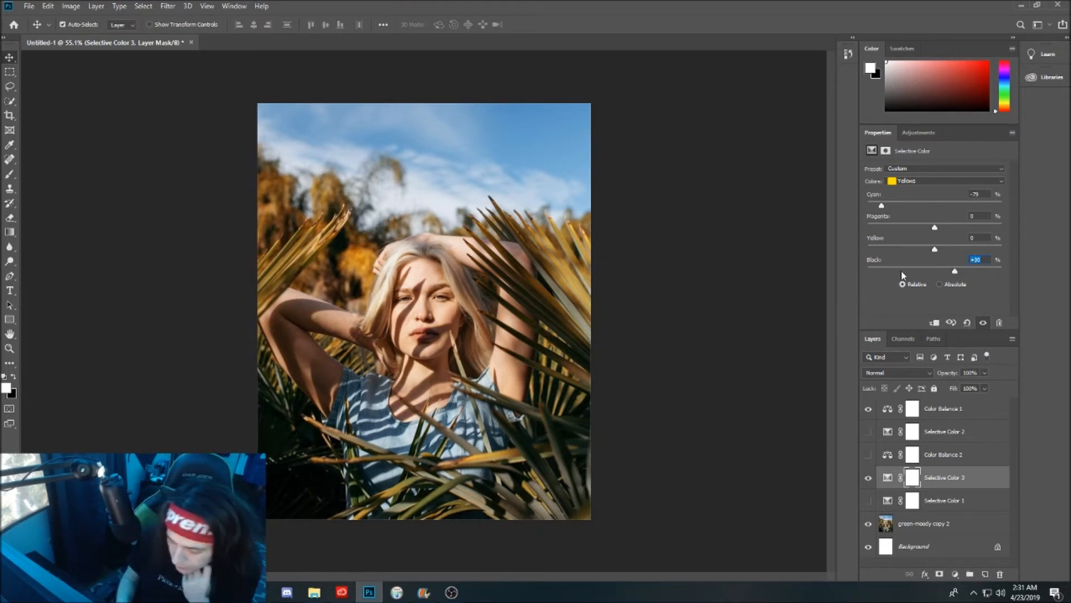
left_click_drag(954, 270, 946, 270)
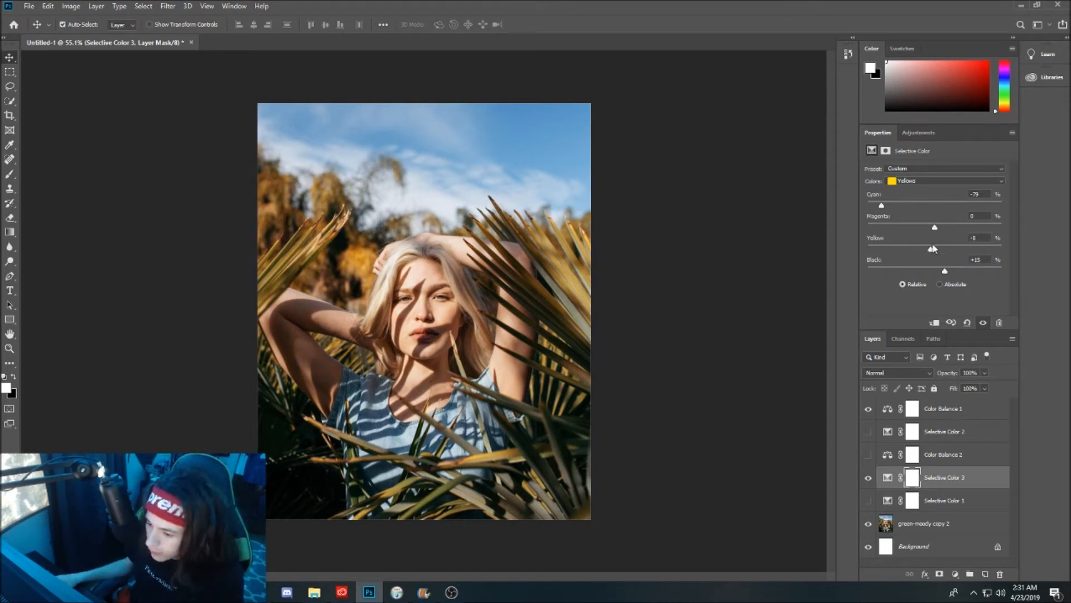
left_click_drag(931, 248, 921, 243)
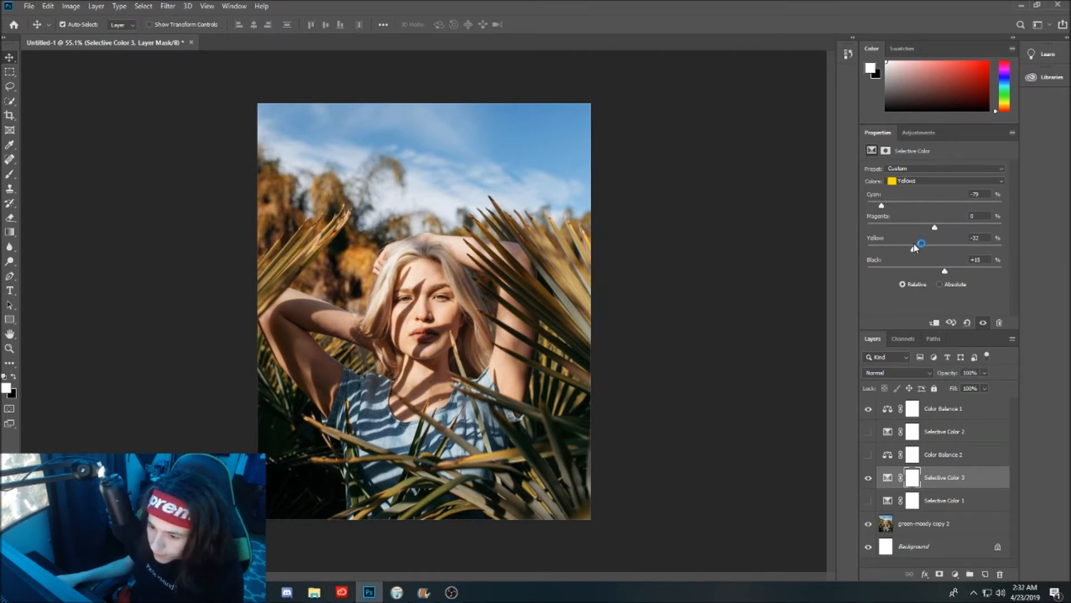
left_click_drag(921, 243, 921, 249)
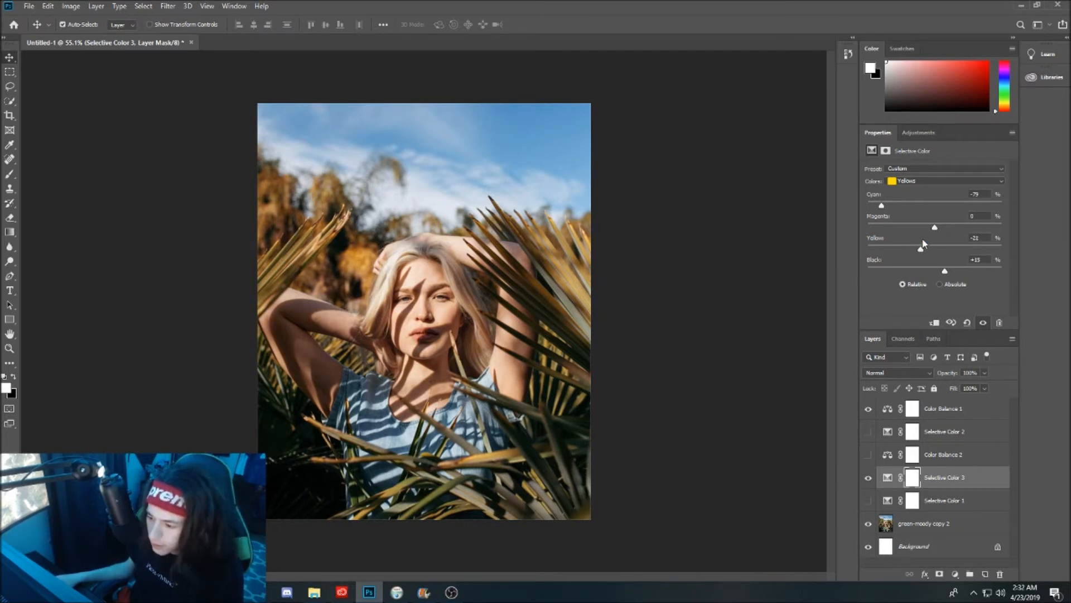
left_click_drag(920, 248, 945, 248)
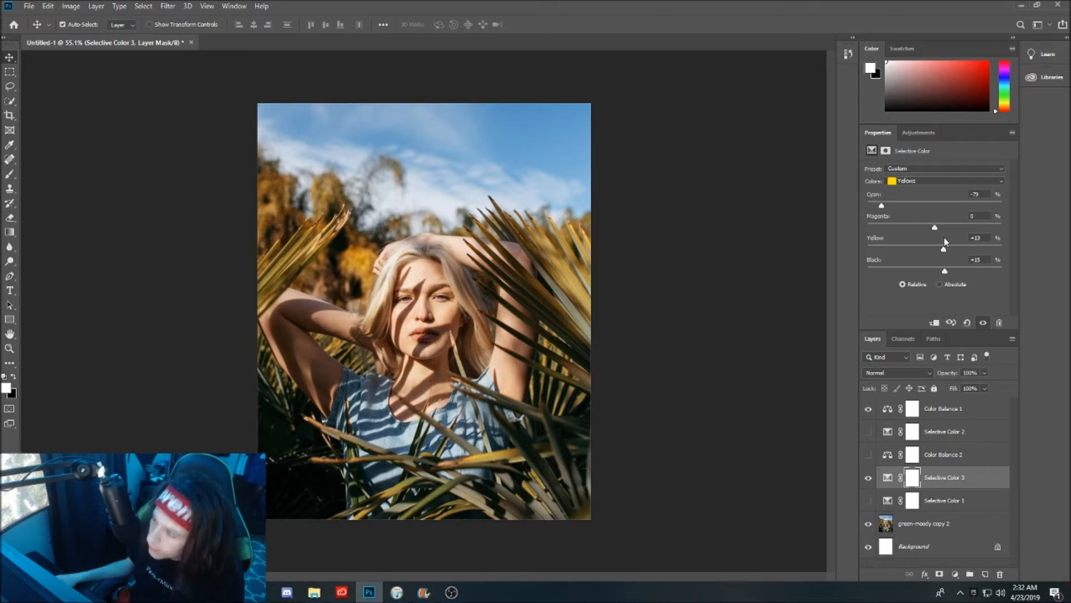
left_click_drag(946, 249, 940, 249)
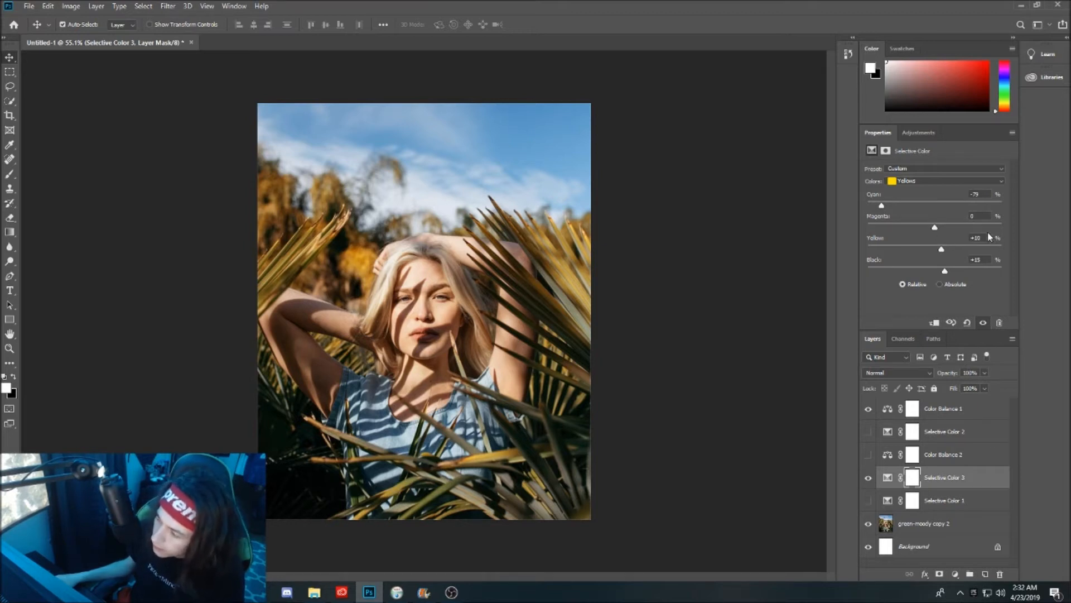
mouse_move(667, 276)
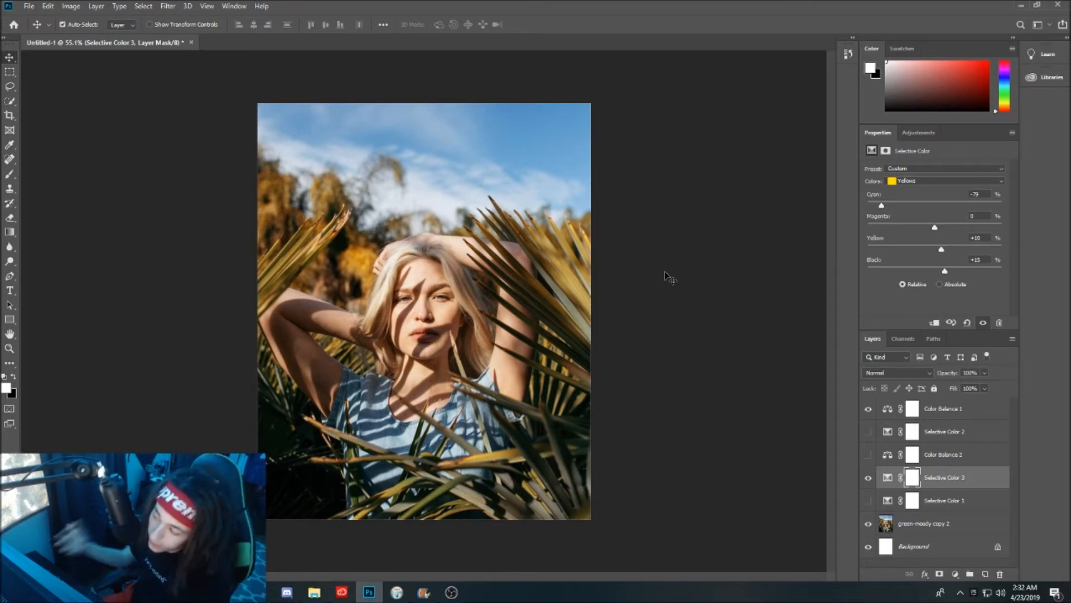
mouse_move(938, 227)
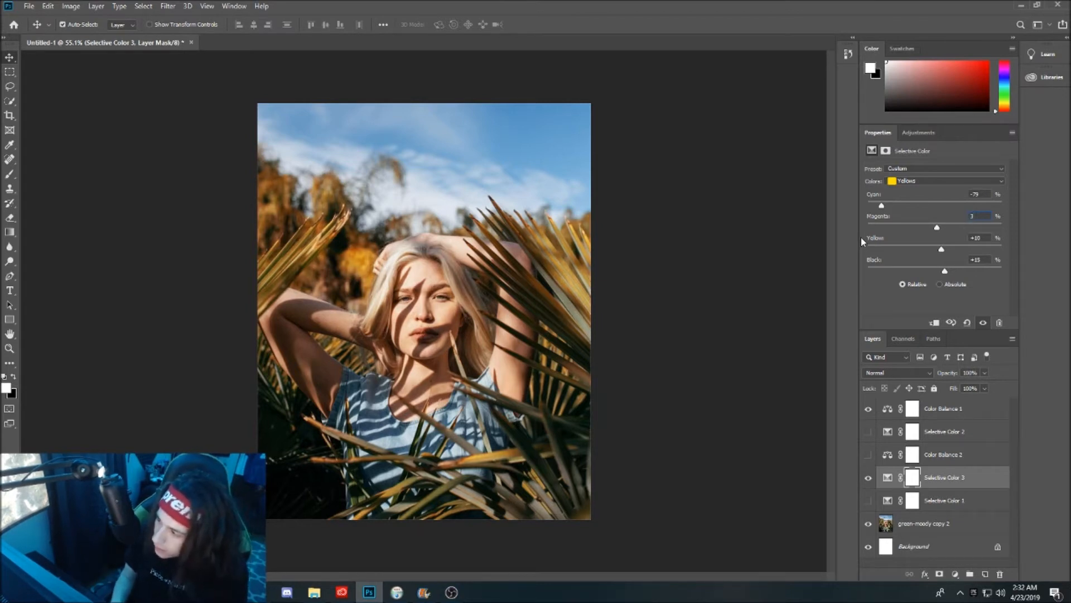
left_click_drag(936, 226, 955, 227)
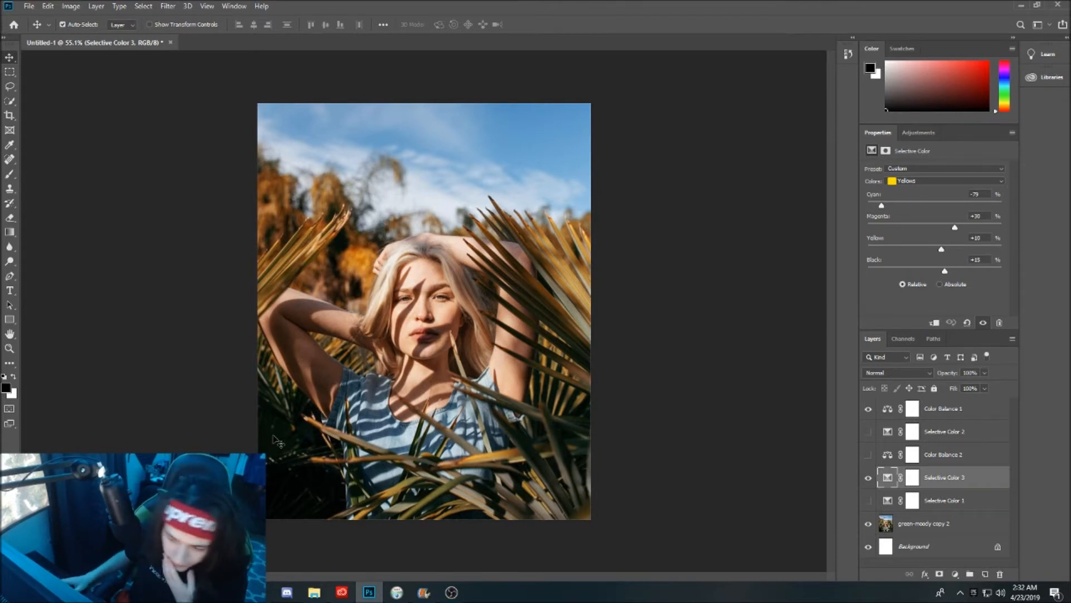
mouse_move(934, 180)
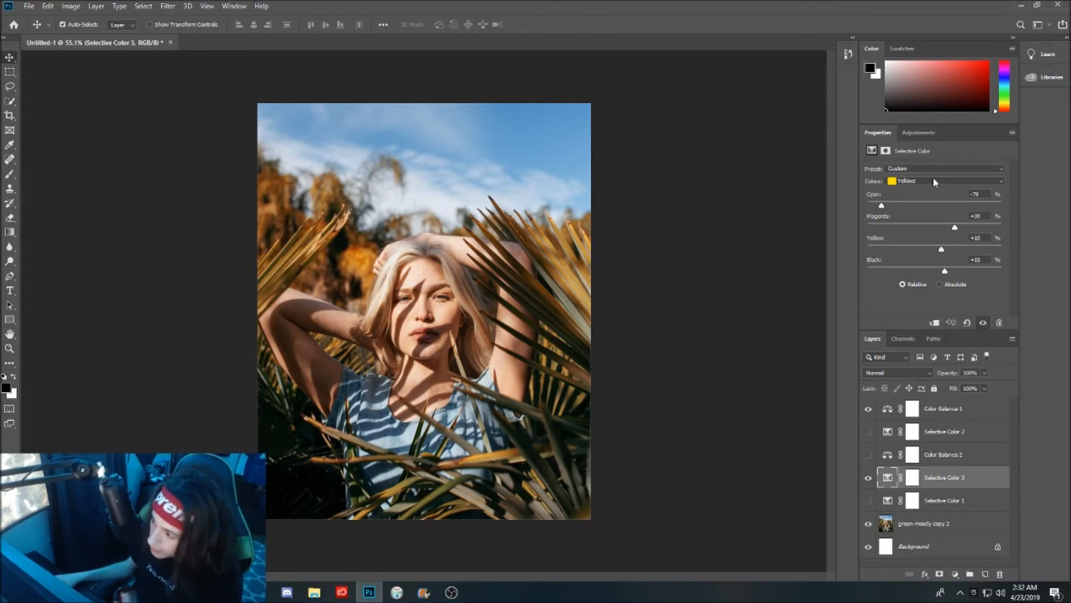
- Set the Greens range to cyan -50, magenta +30 and yellow -80
left_click(945, 181)
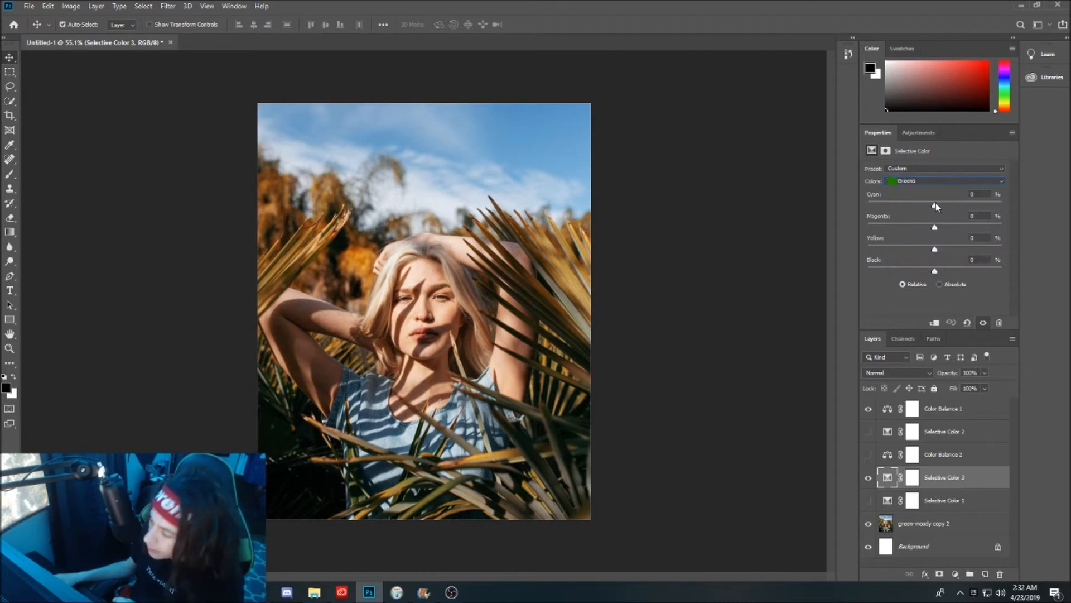
left_click_drag(935, 205, 908, 206)
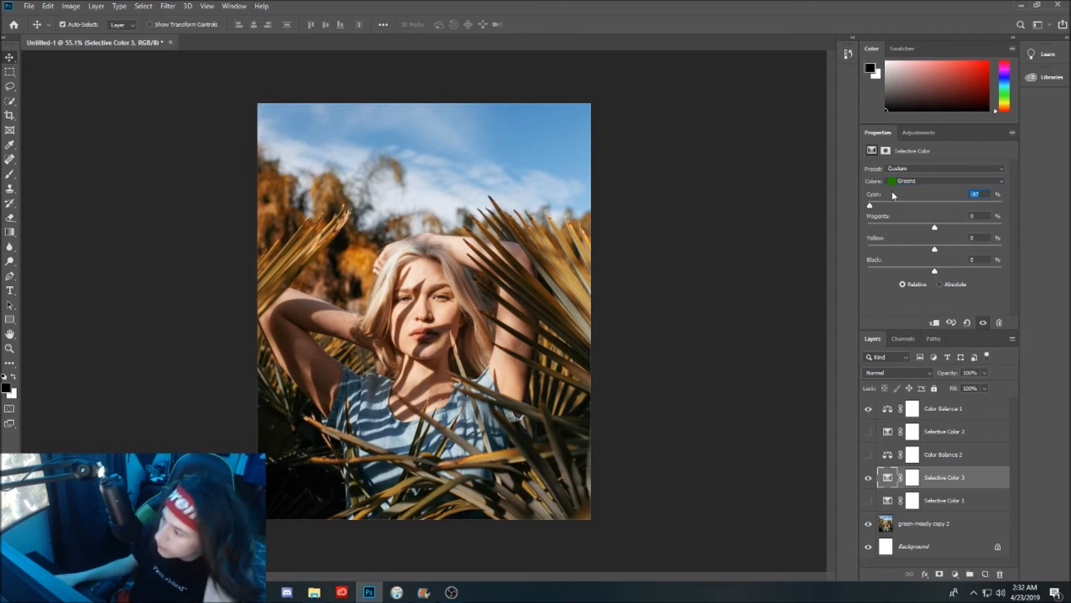
mouse_move(858, 135)
type("-50")
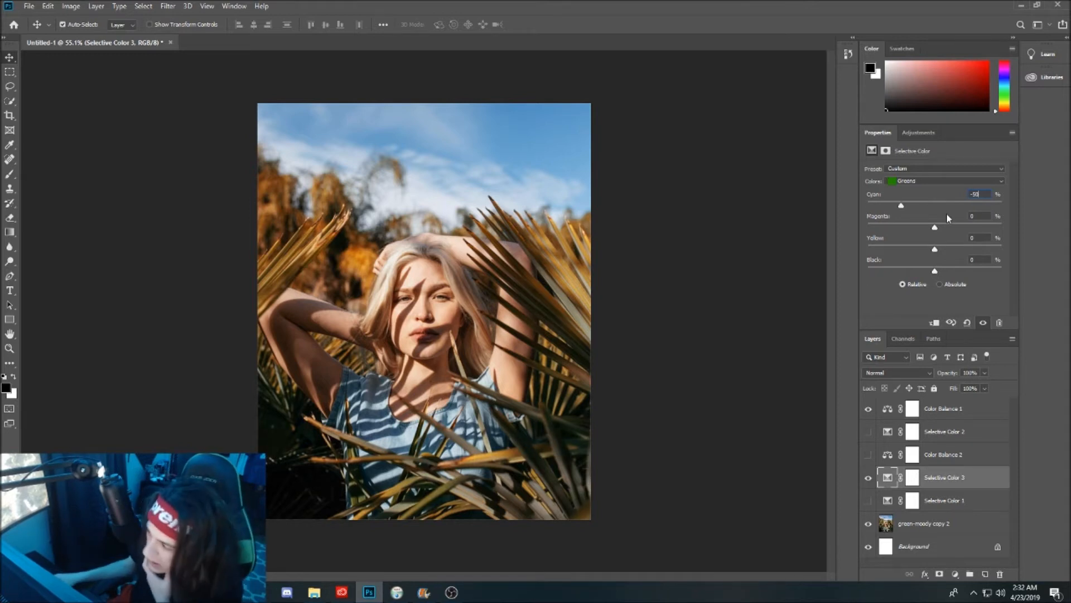
left_click_drag(936, 227, 912, 227)
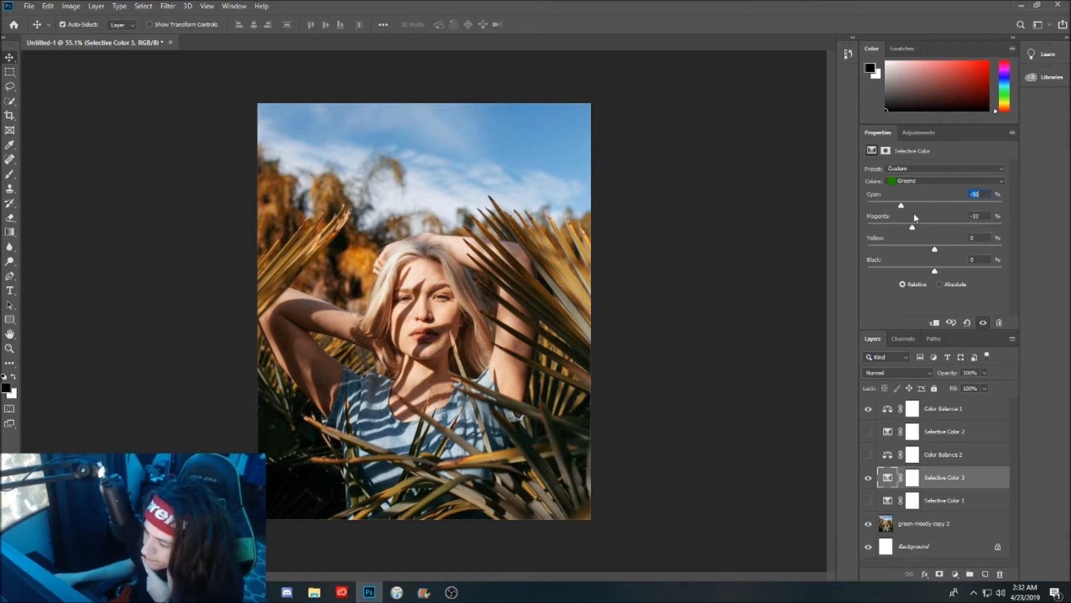
left_click_drag(912, 228, 958, 228)
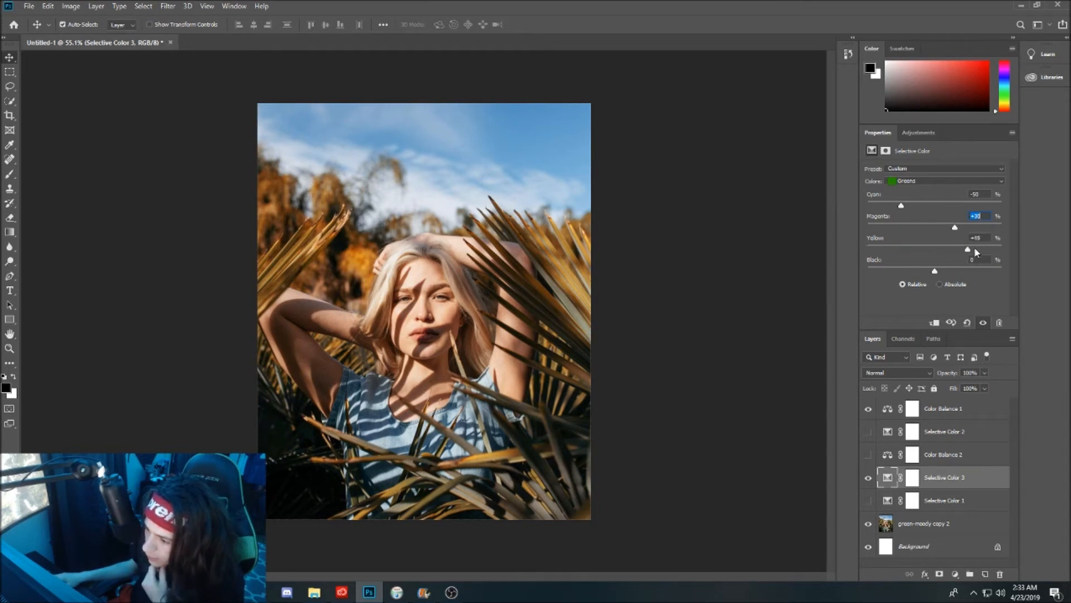
left_click_drag(966, 249, 868, 248)
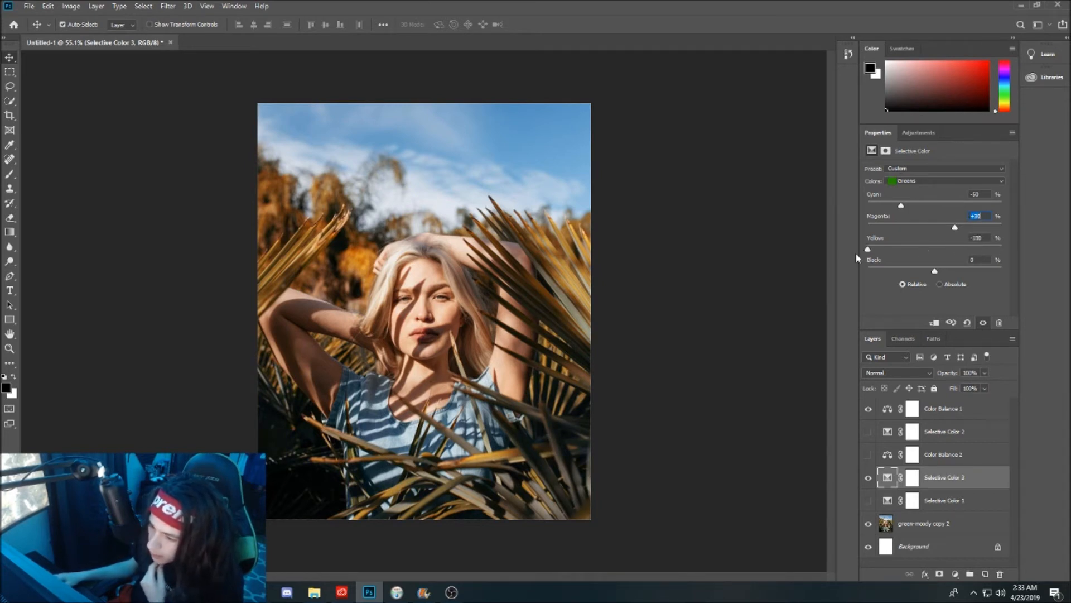
mouse_move(856, 258)
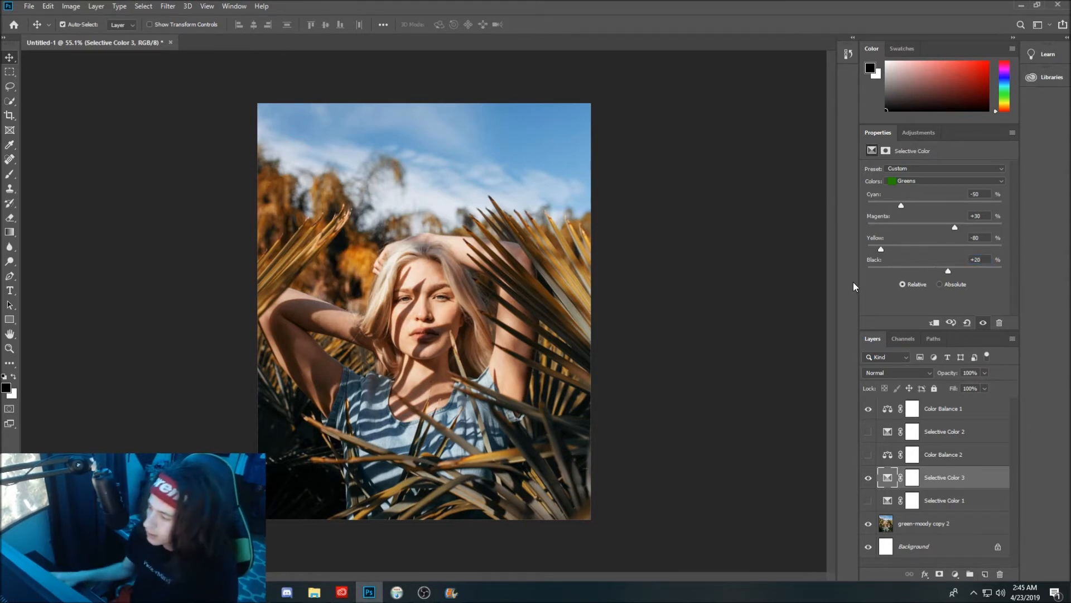
- Push black in the Greens to +100, darkening the remaining foliage
left_click_drag(947, 270, 940, 270)
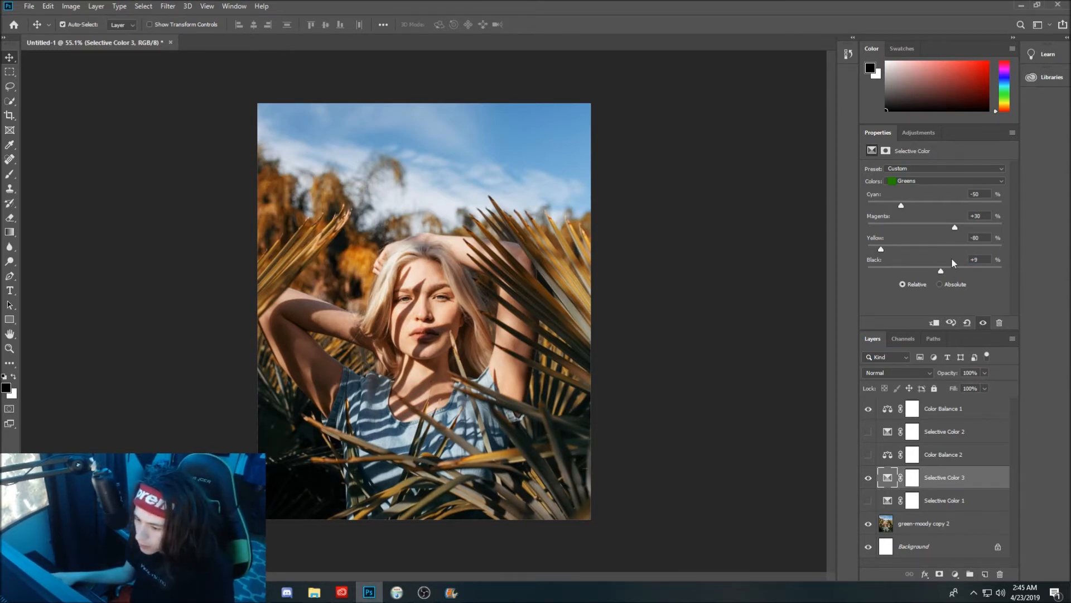
left_click_drag(941, 270, 1002, 270)
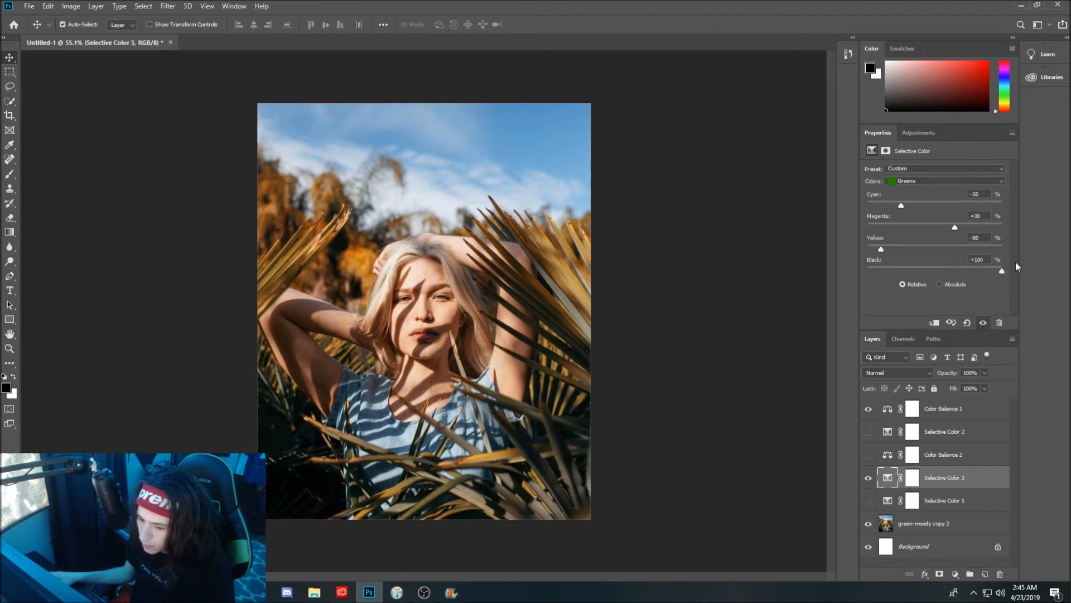
left_click_drag(1001, 270, 934, 270)
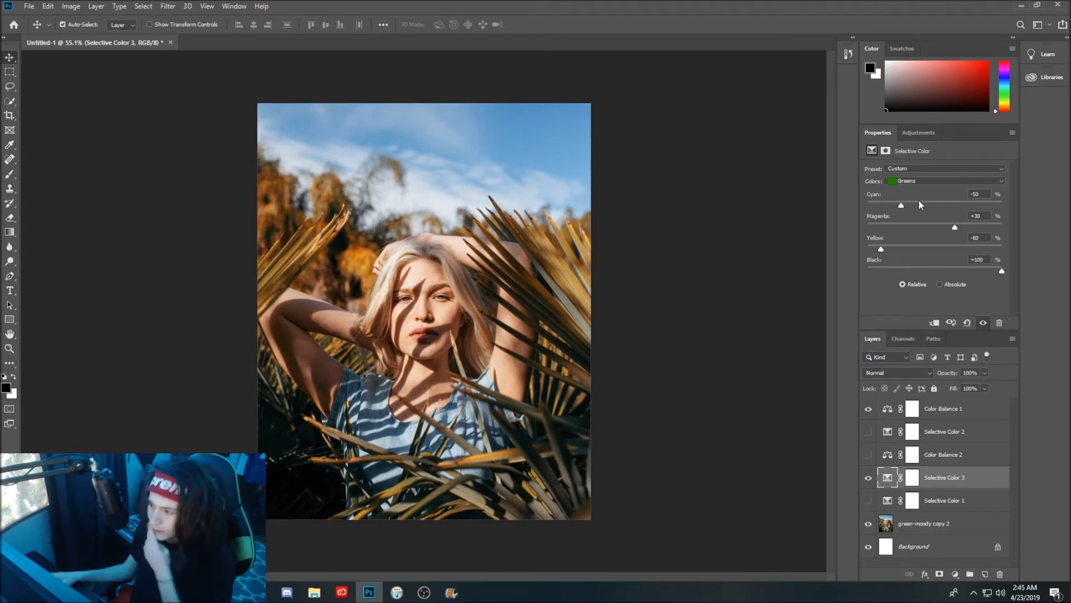
left_click(943, 180)
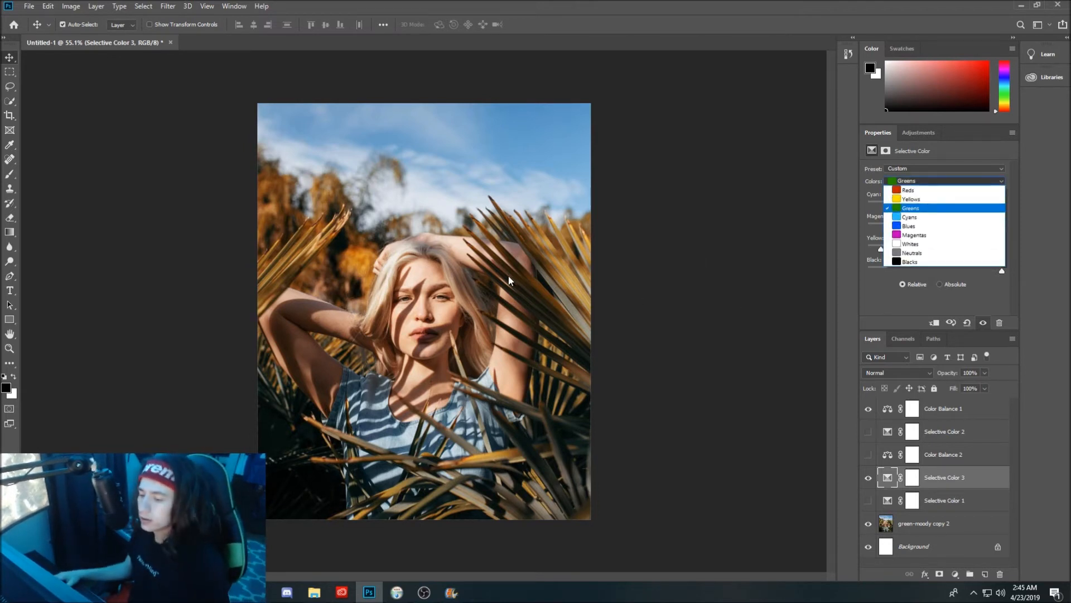
mouse_move(598, 288)
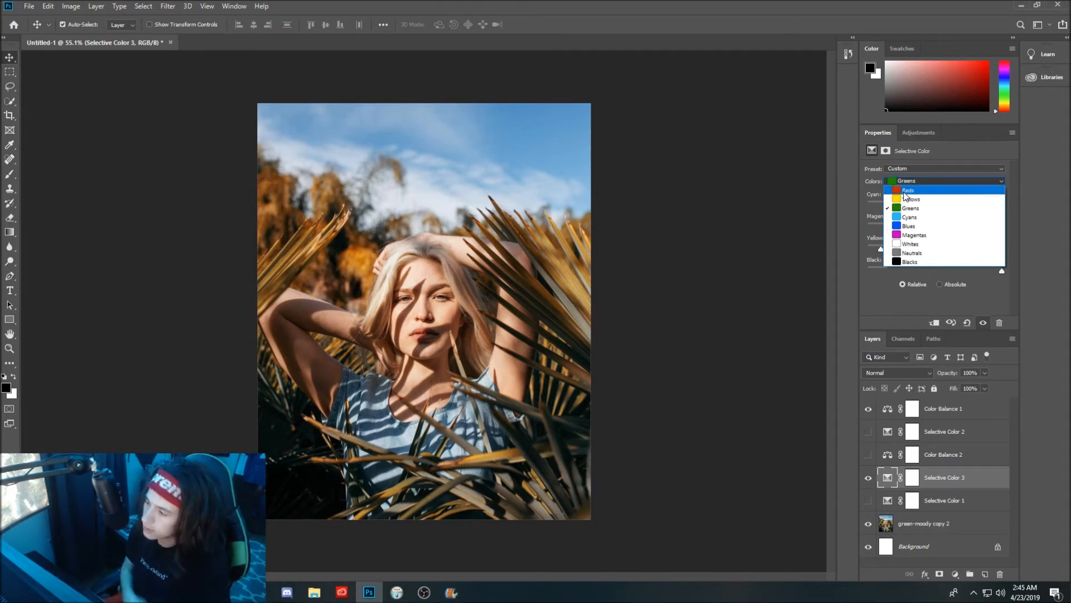
- Set the Reds range to cyan +4, magenta +5, yellow +15, black +8 to warm skin tones
left_click(908, 190)
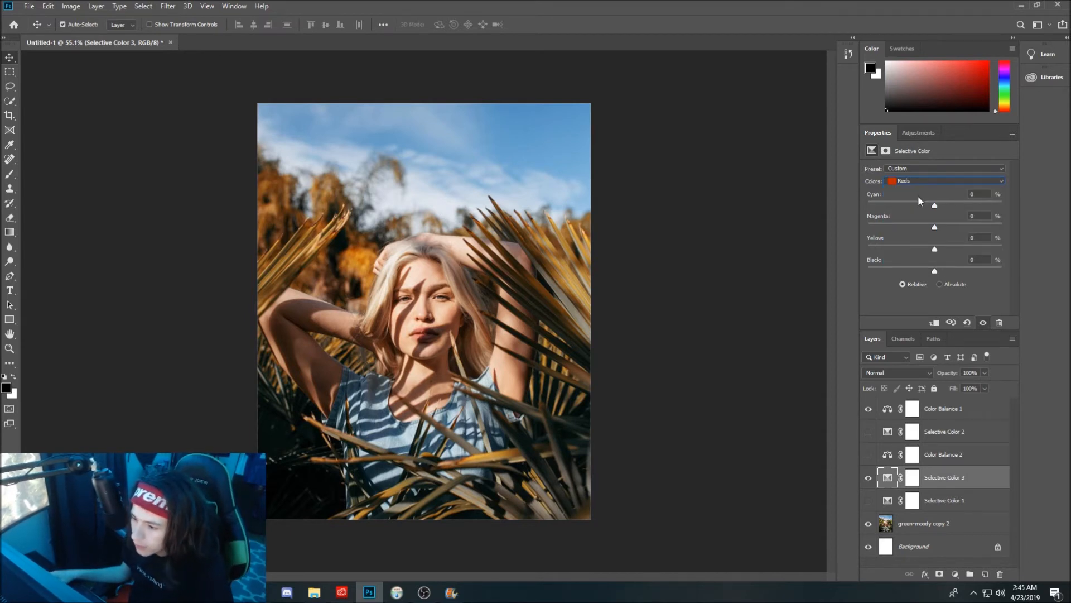
left_click_drag(934, 206, 959, 205)
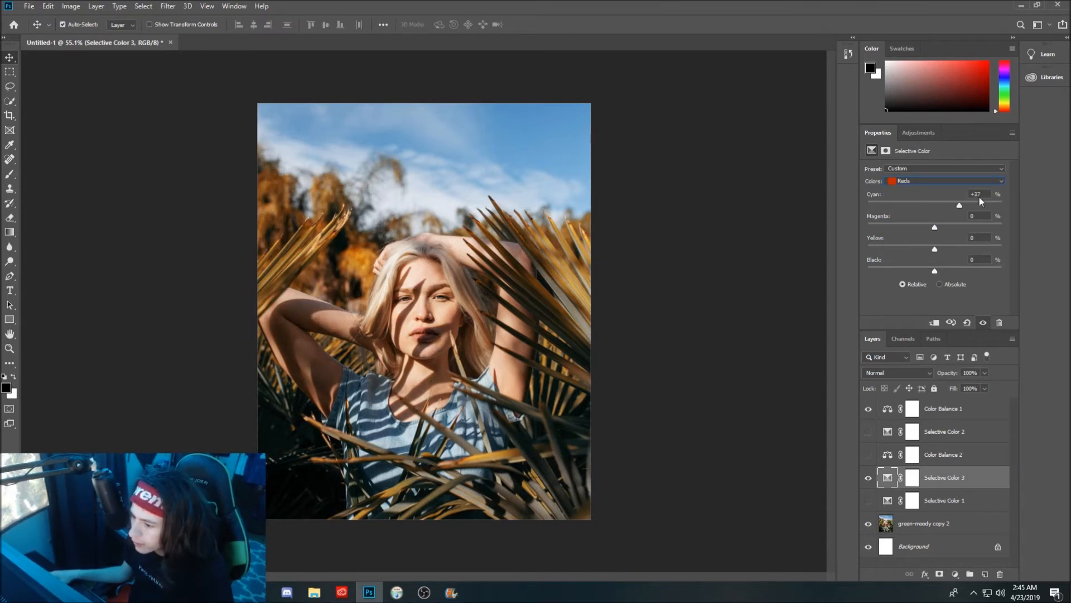
left_click_drag(960, 205, 937, 206)
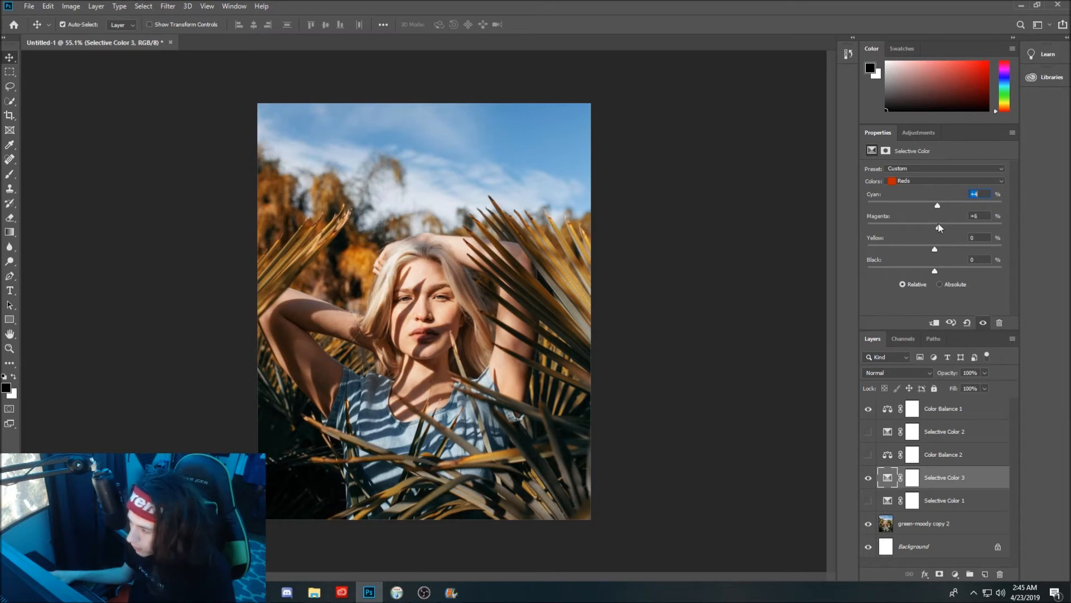
left_click_drag(938, 225, 926, 225)
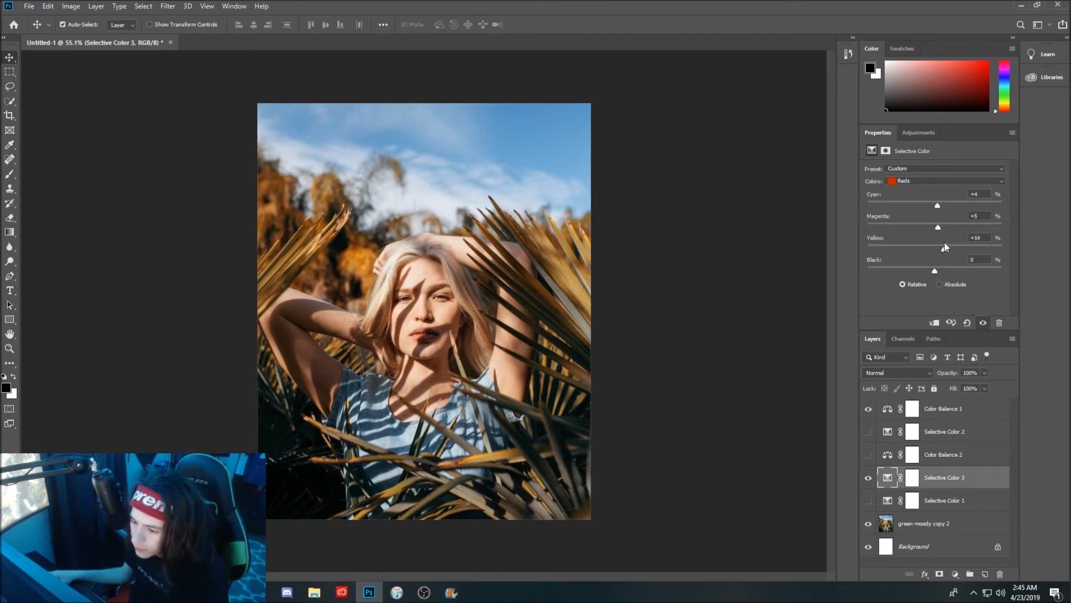
left_click_drag(945, 247, 936, 246)
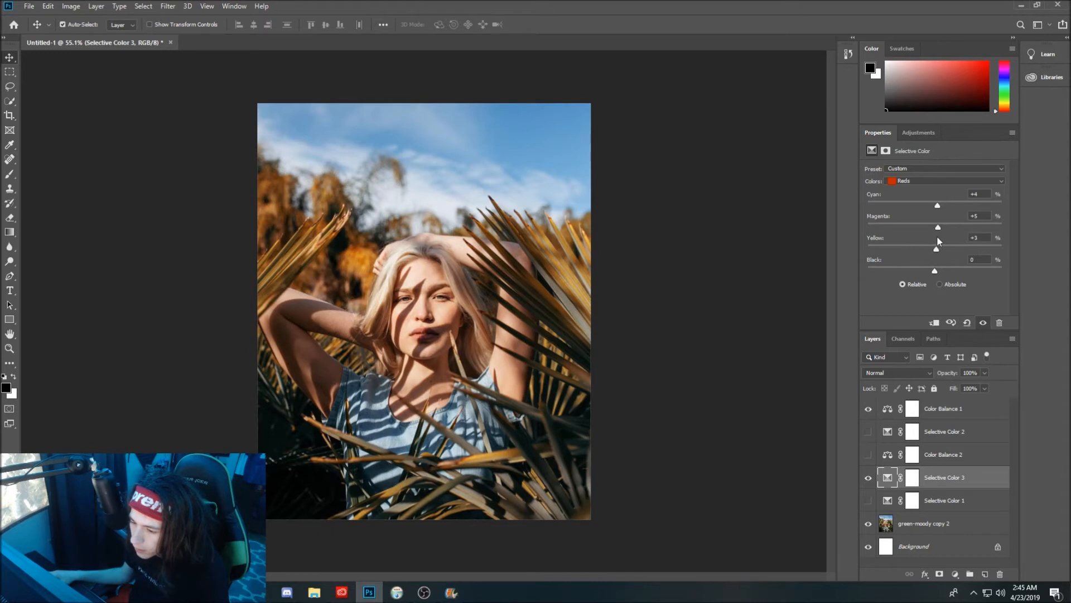
left_click_drag(936, 249, 944, 249)
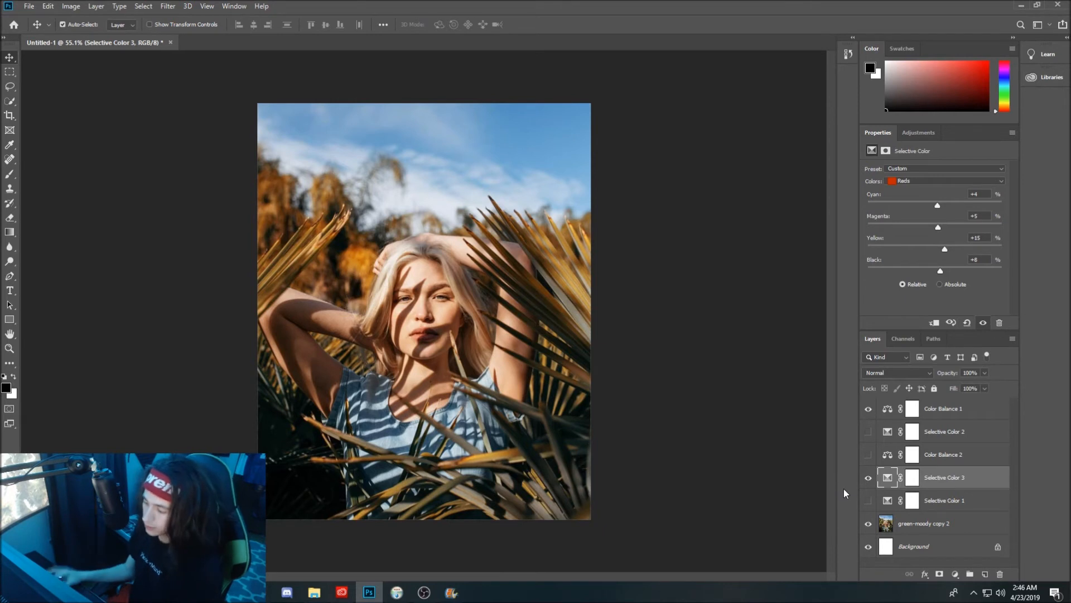
left_click(868, 476)
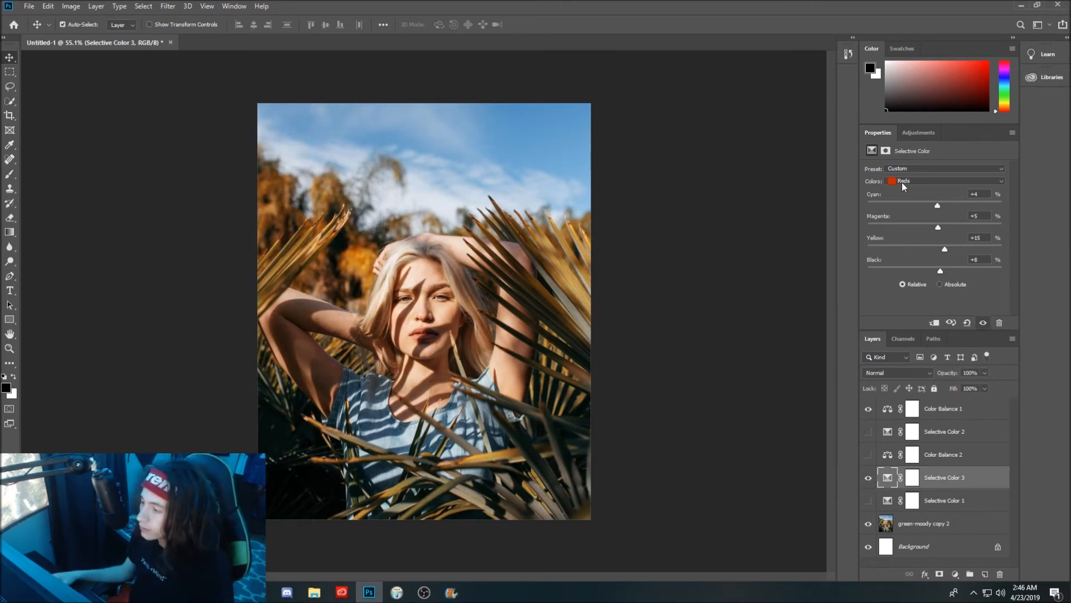
- Push cyan in the Cyans range to +100
left_click(945, 181)
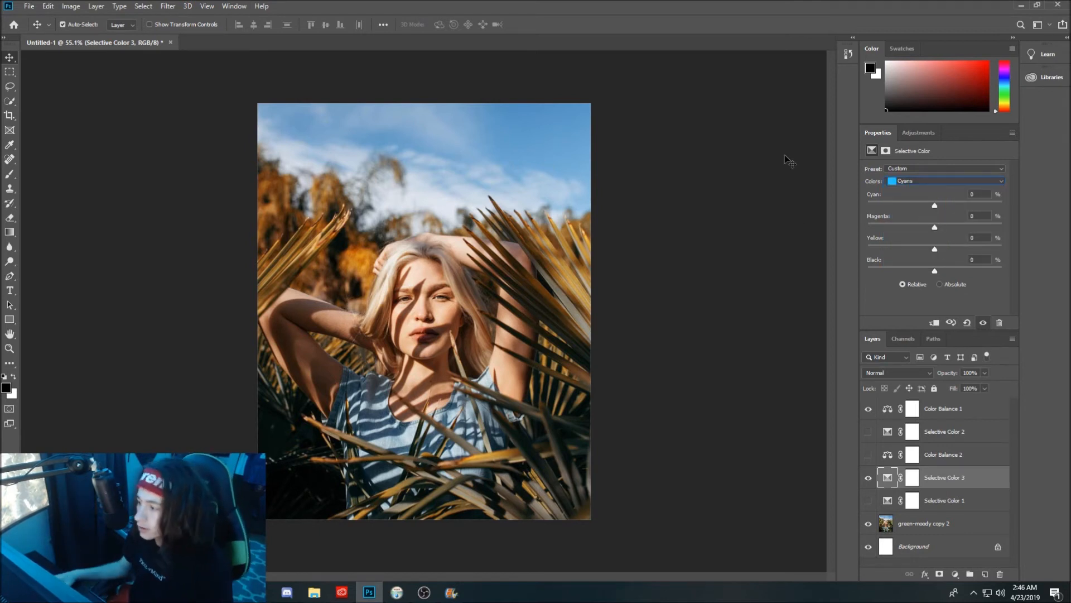
left_click_drag(934, 206, 953, 206)
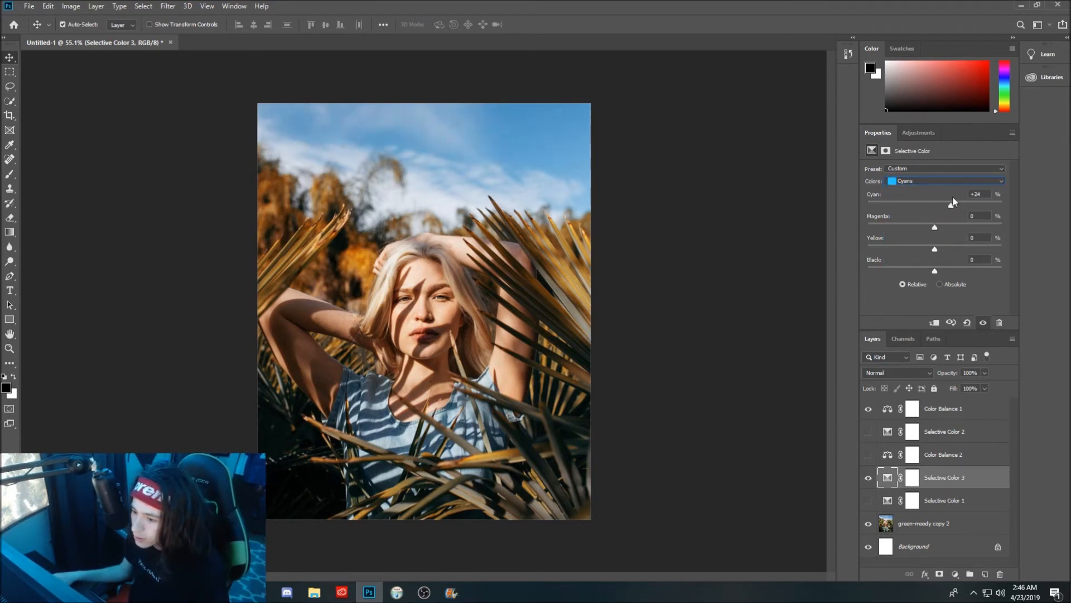
left_click_drag(954, 204, 1003, 204)
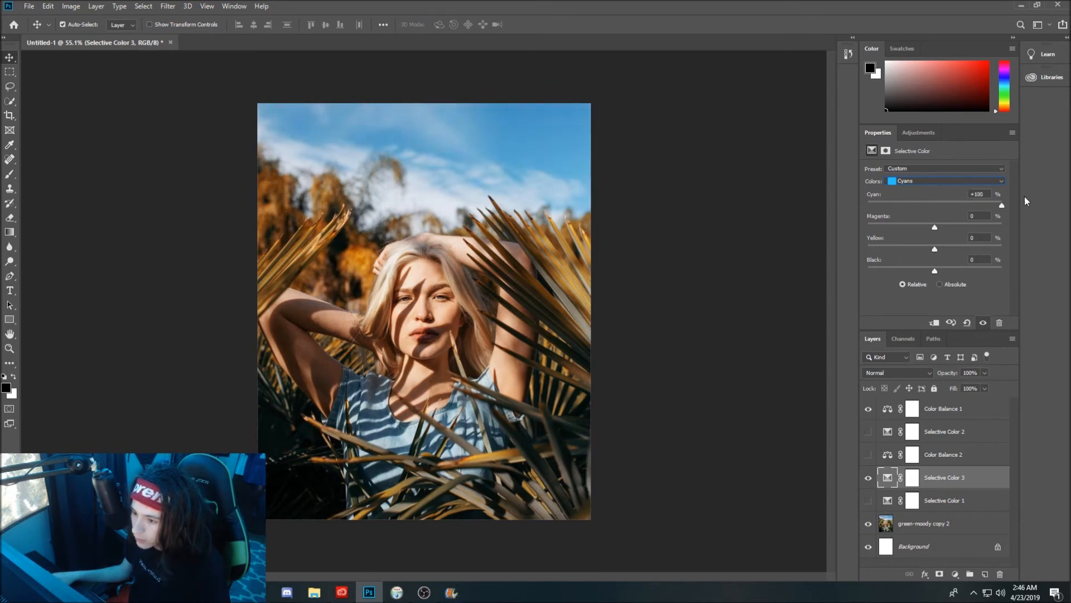
left_click_drag(1003, 206, 990, 205)
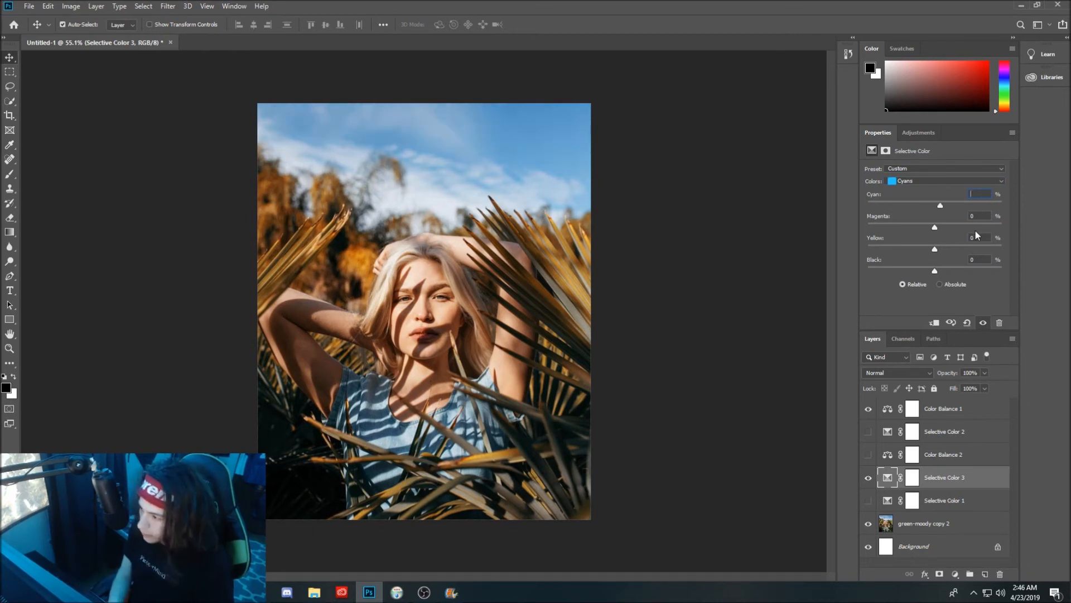
left_click_drag(939, 206, 1002, 206)
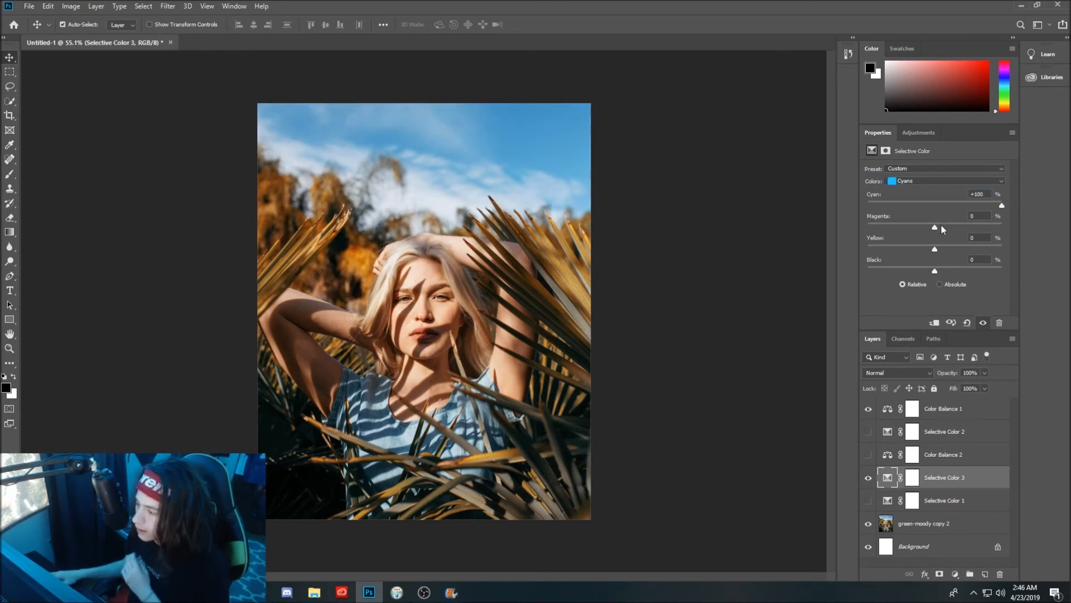
- Set the Cyans to magenta +40, yellow +20 and black +10, deepening the sky
left_click_drag(935, 227, 944, 227)
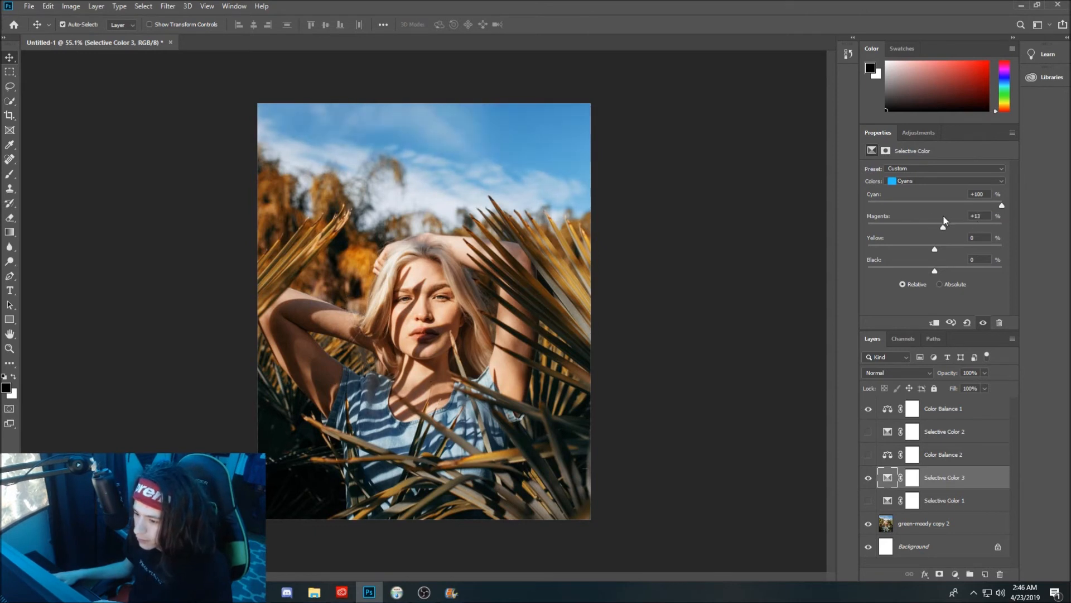
left_click_drag(944, 227, 951, 227)
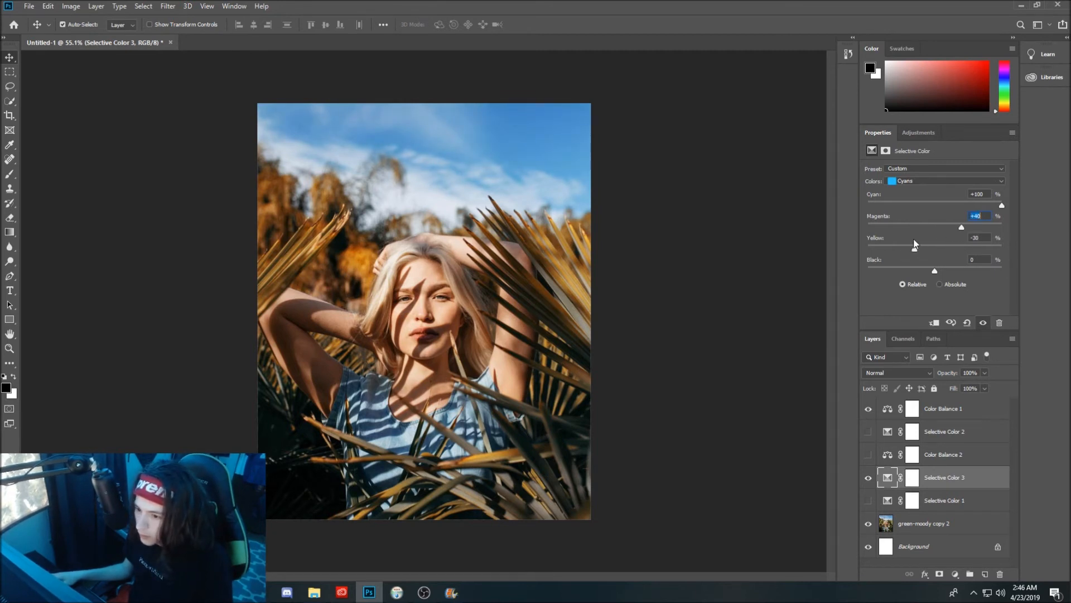
left_click_drag(914, 249, 944, 249)
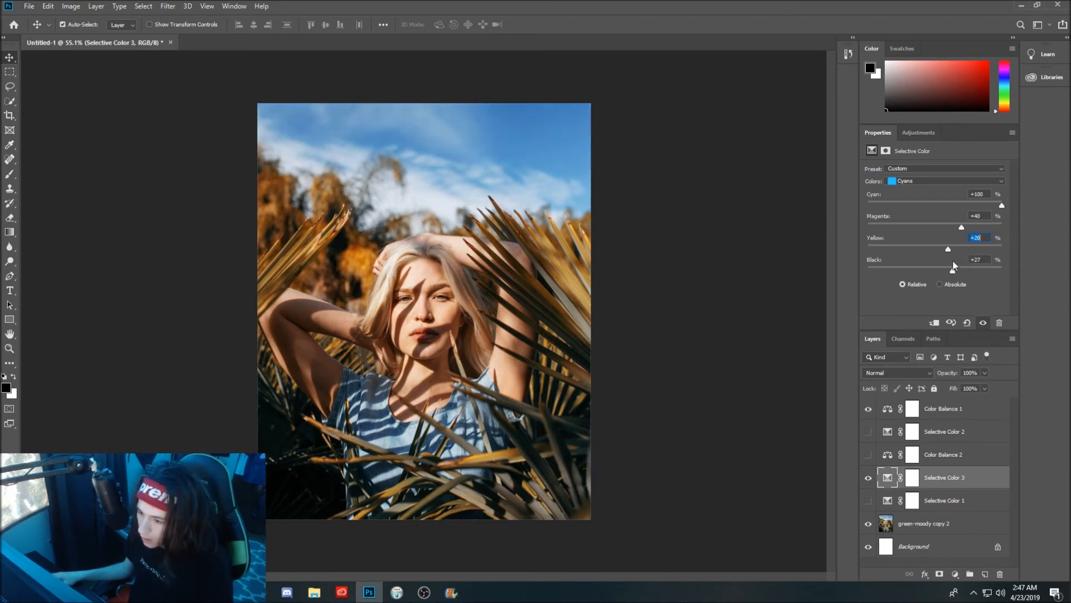
left_click(978, 259)
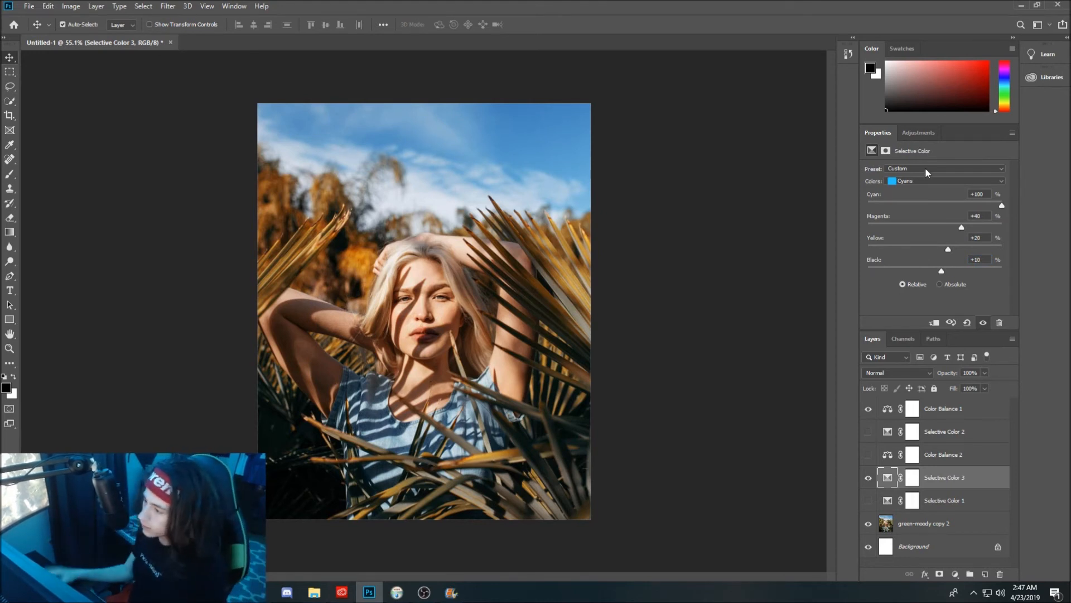
- Set the Blacks range's black amount to +2 after testing lighter and deeper shadows
left_click(945, 181)
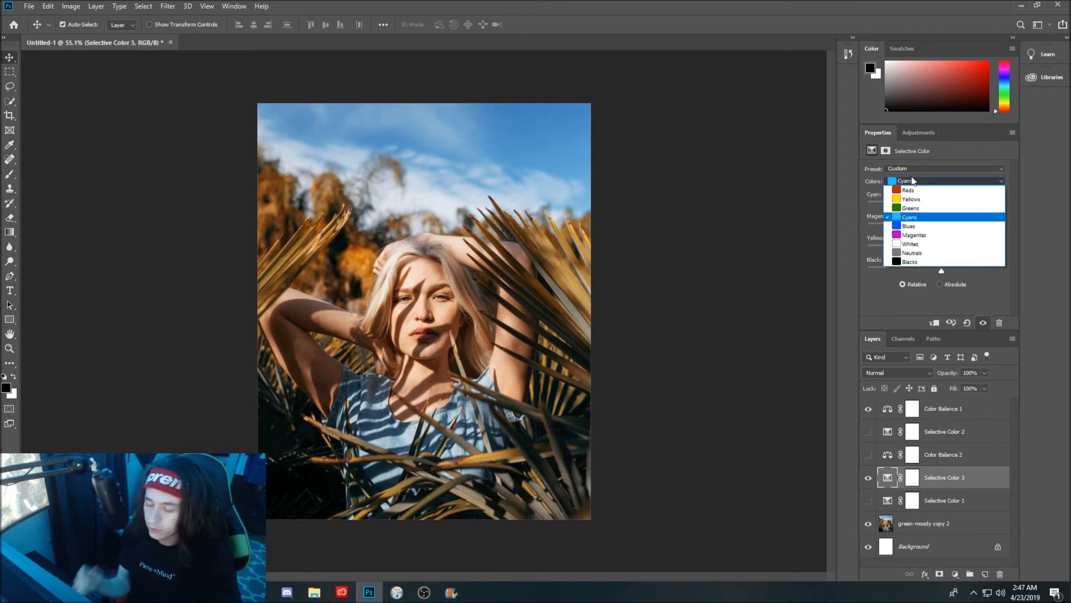
mouse_move(919, 248)
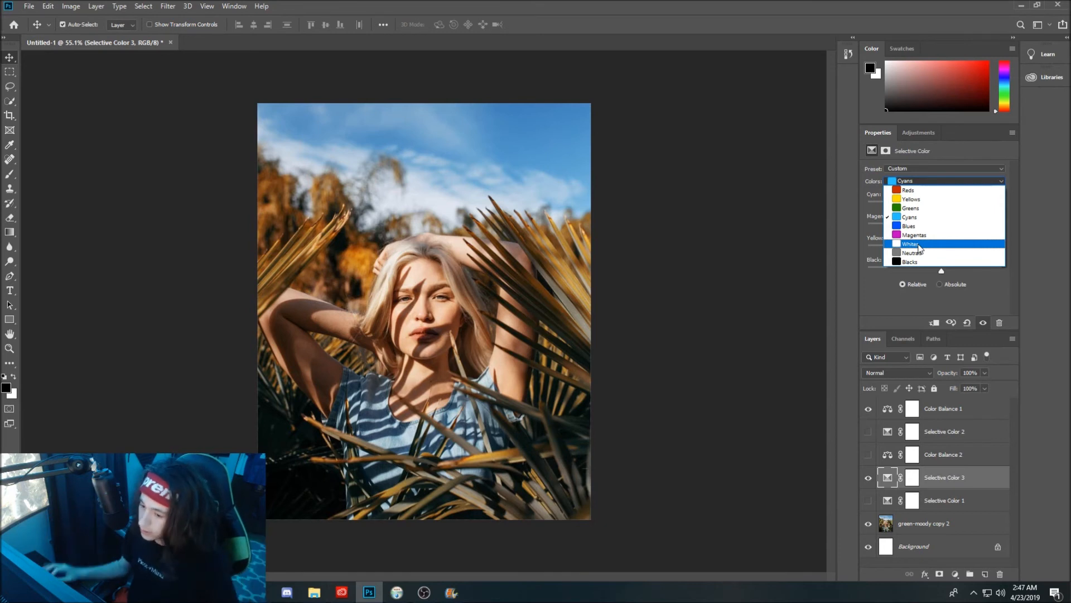
left_click(908, 261)
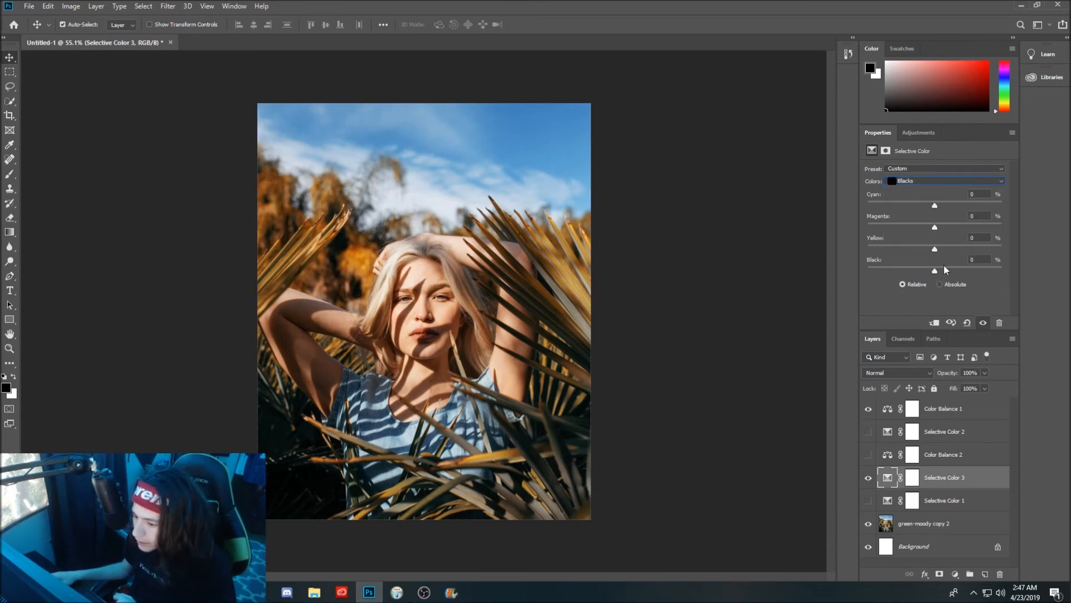
left_click_drag(934, 270, 923, 270)
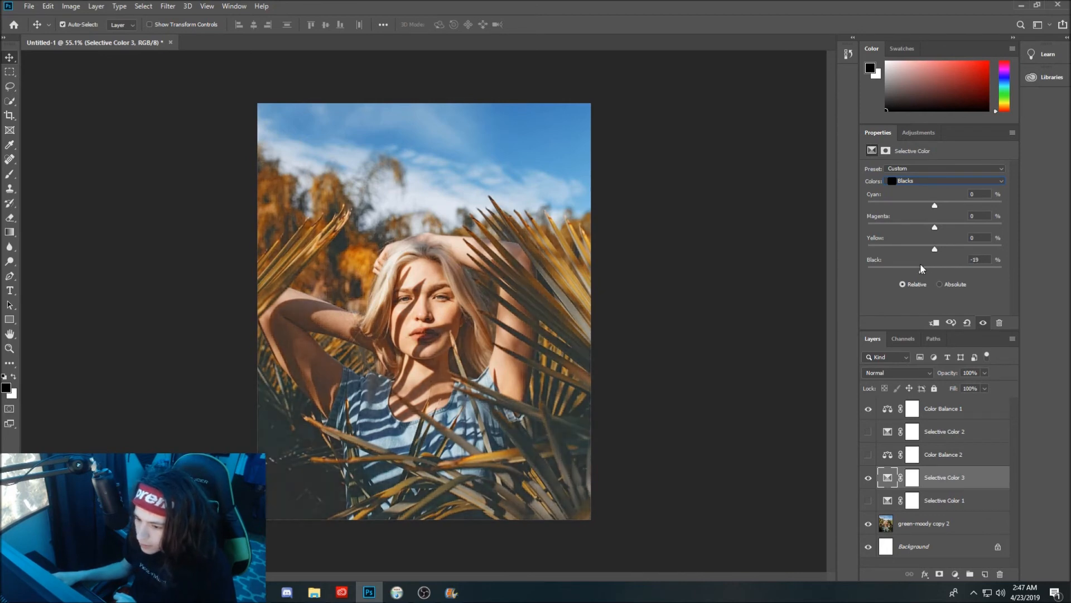
left_click_drag(919, 269, 944, 269)
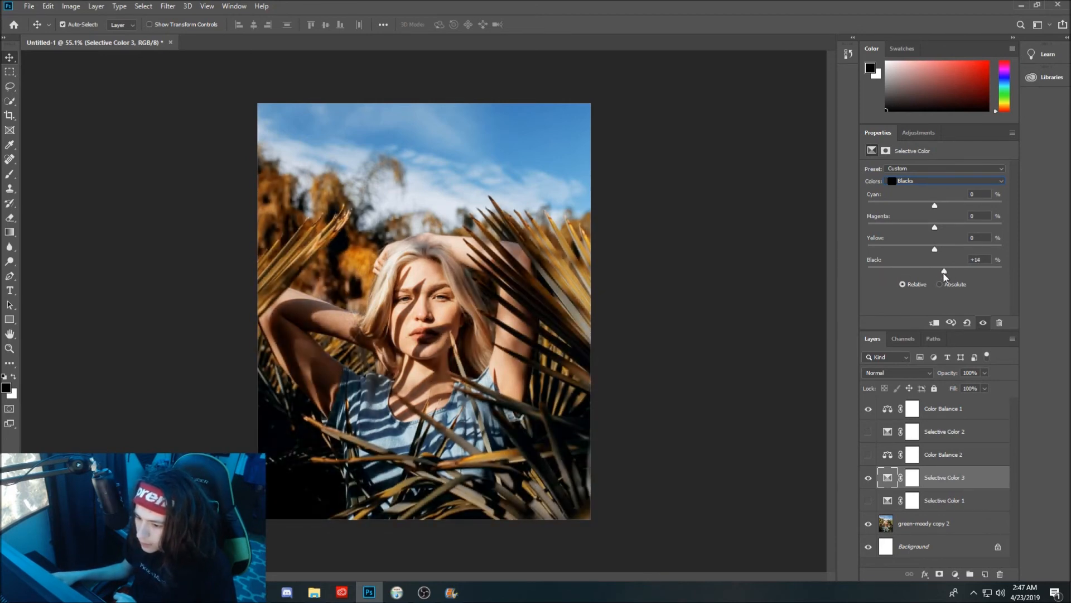
left_click_drag(944, 271, 934, 271)
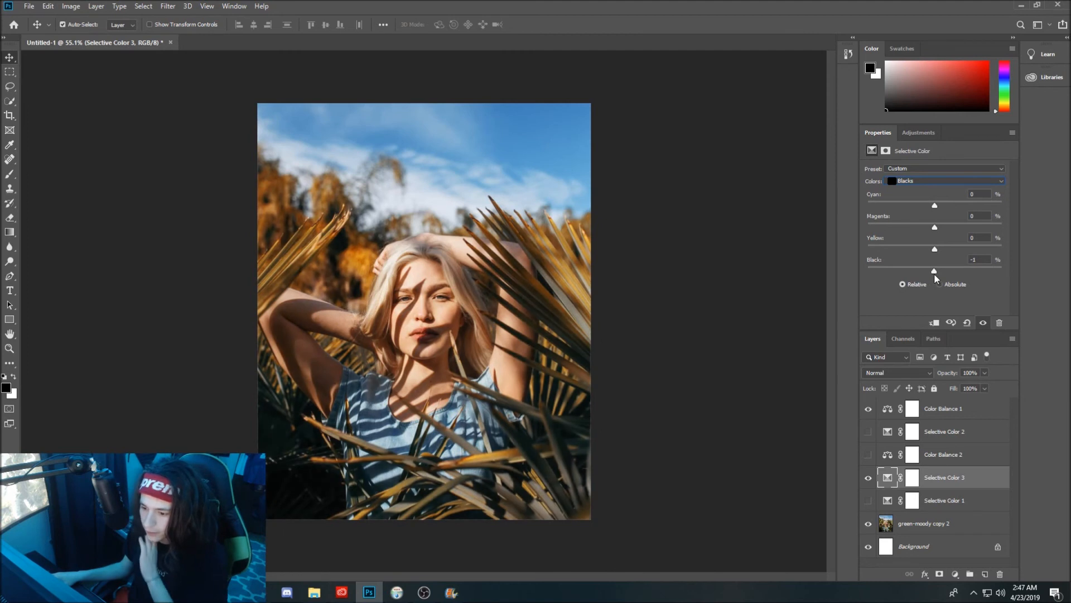
left_click_drag(934, 270, 938, 270)
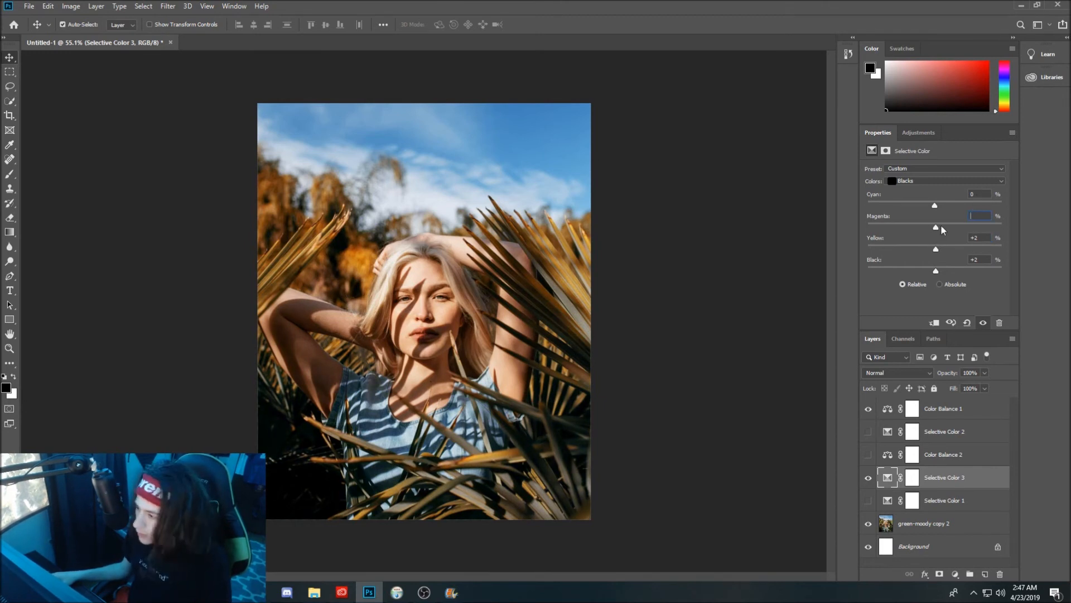
- Set the Blacks to magenta +3, yellow +2 and cyan 0
left_click_drag(935, 226, 931, 226)
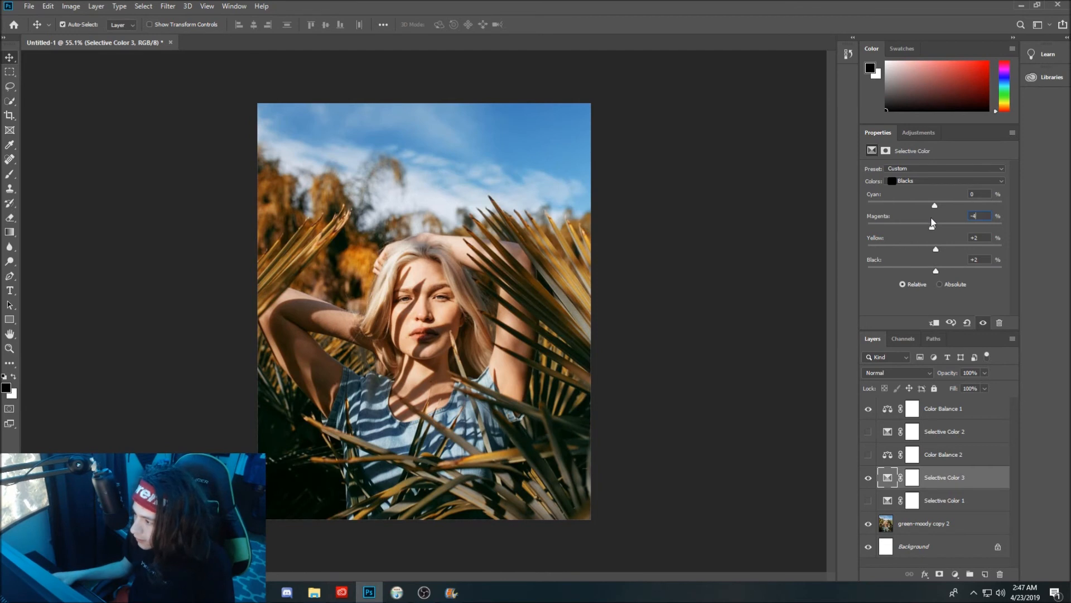
left_click(977, 216)
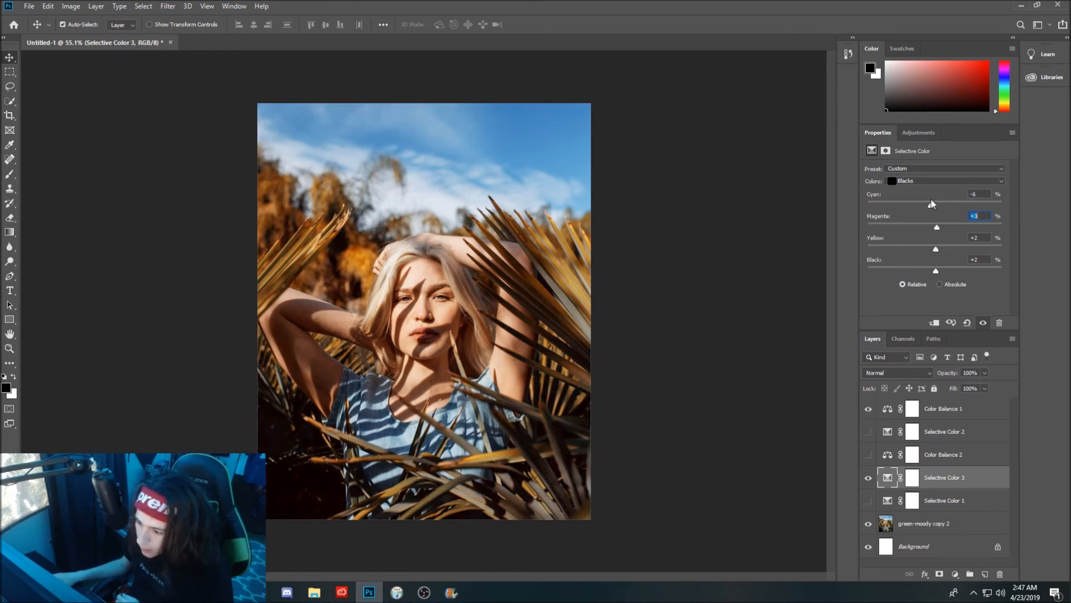
left_click_drag(926, 203, 935, 203)
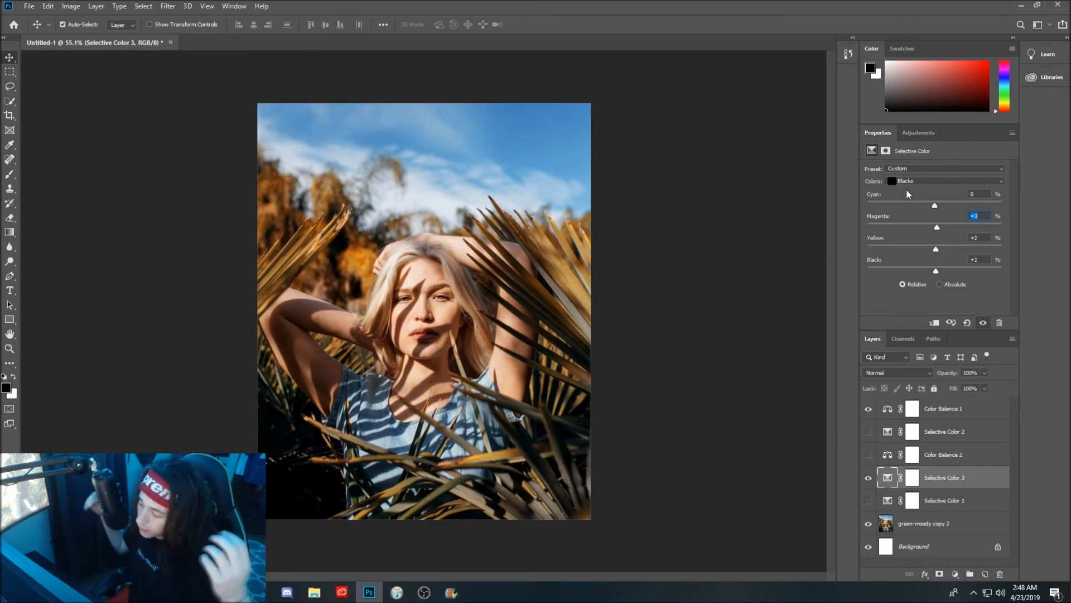
- Set the Neutrals range to cyan -2, magenta -1, yellow -4 and black -2
left_click(943, 180)
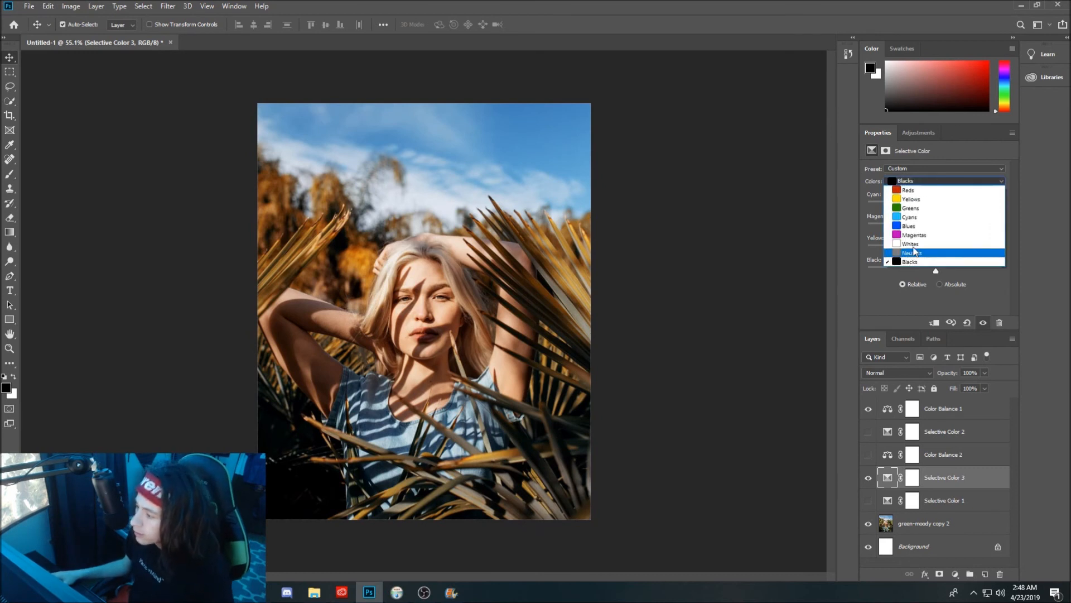
left_click(913, 252)
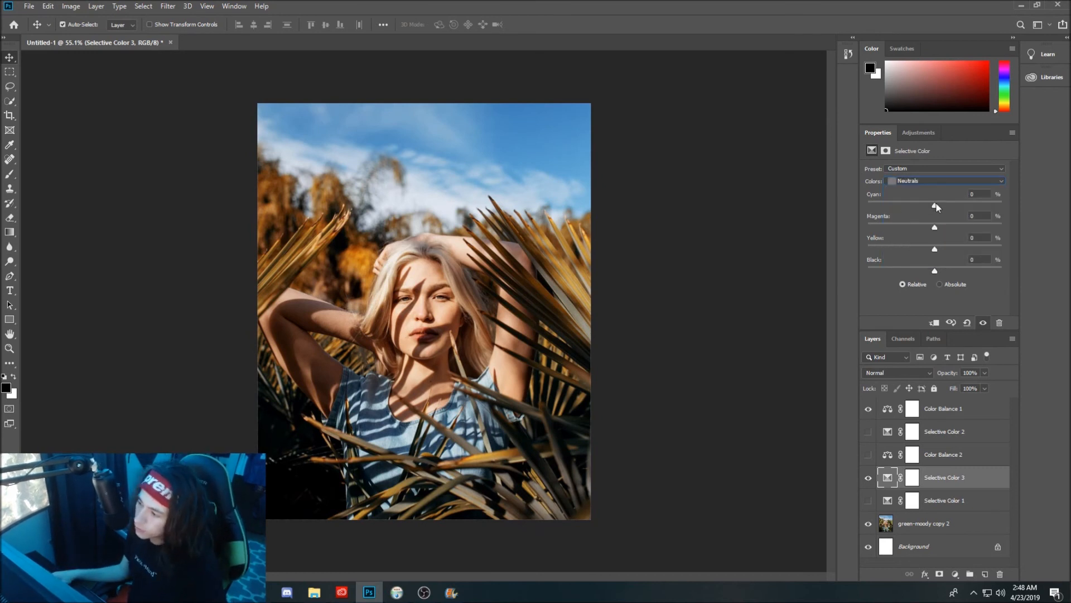
left_click_drag(936, 206, 942, 206)
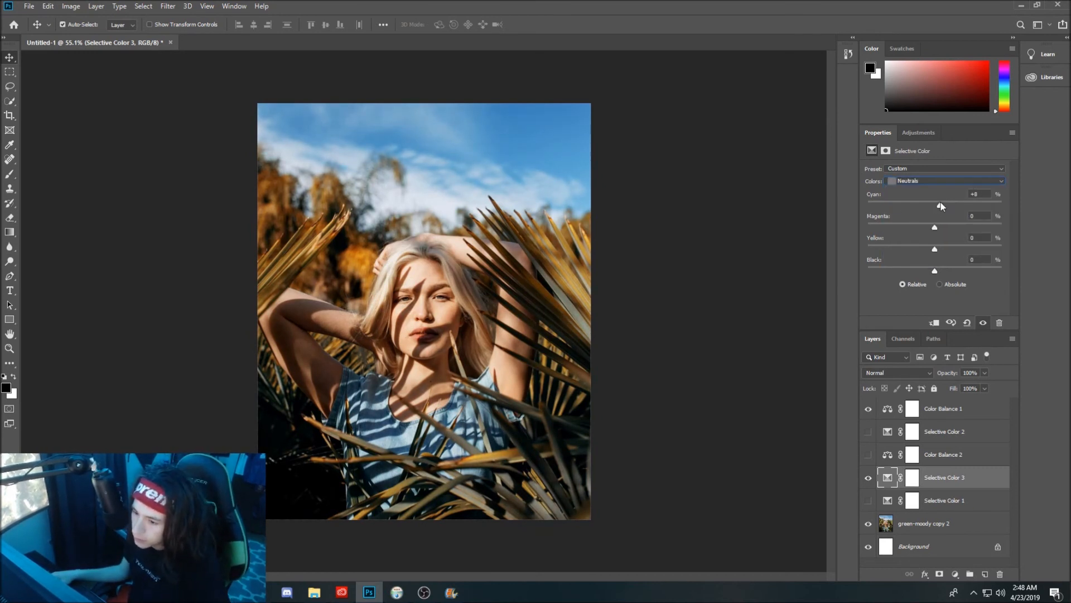
left_click_drag(942, 206, 935, 205)
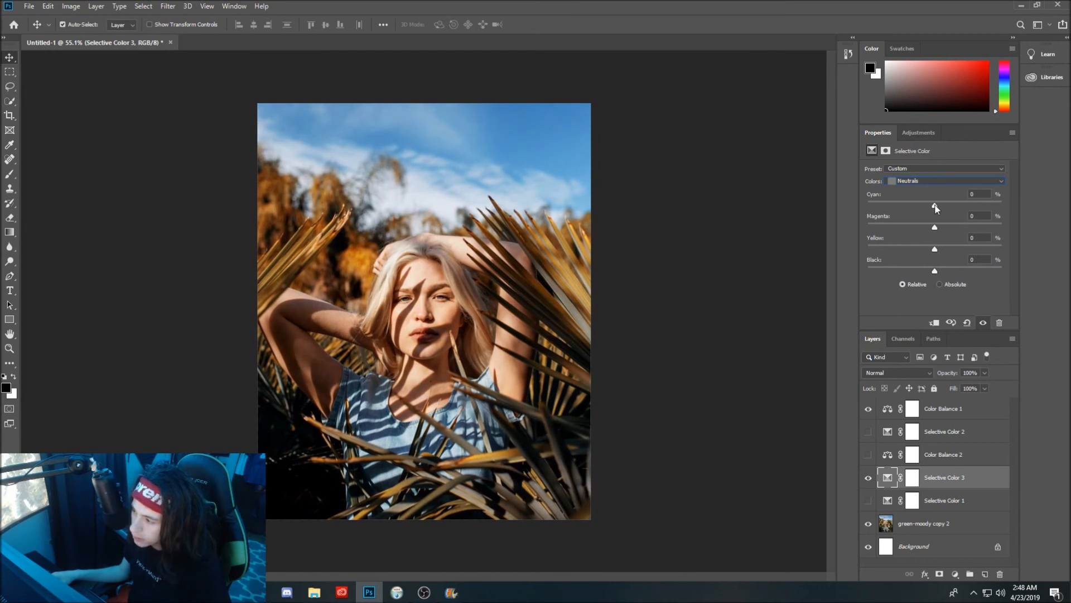
left_click_drag(934, 205, 933, 206)
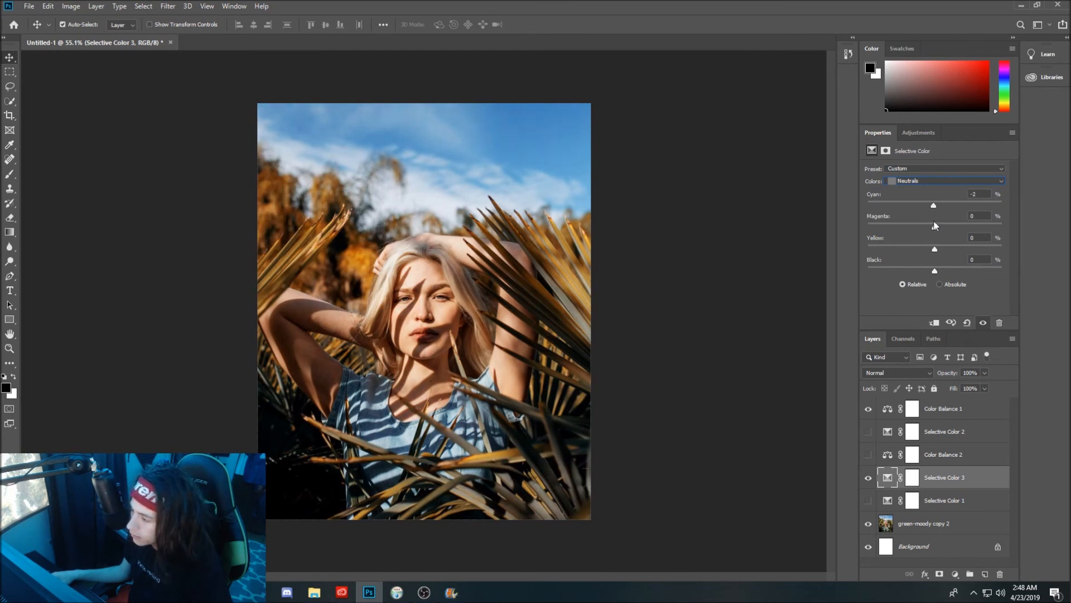
left_click_drag(933, 224, 933, 225)
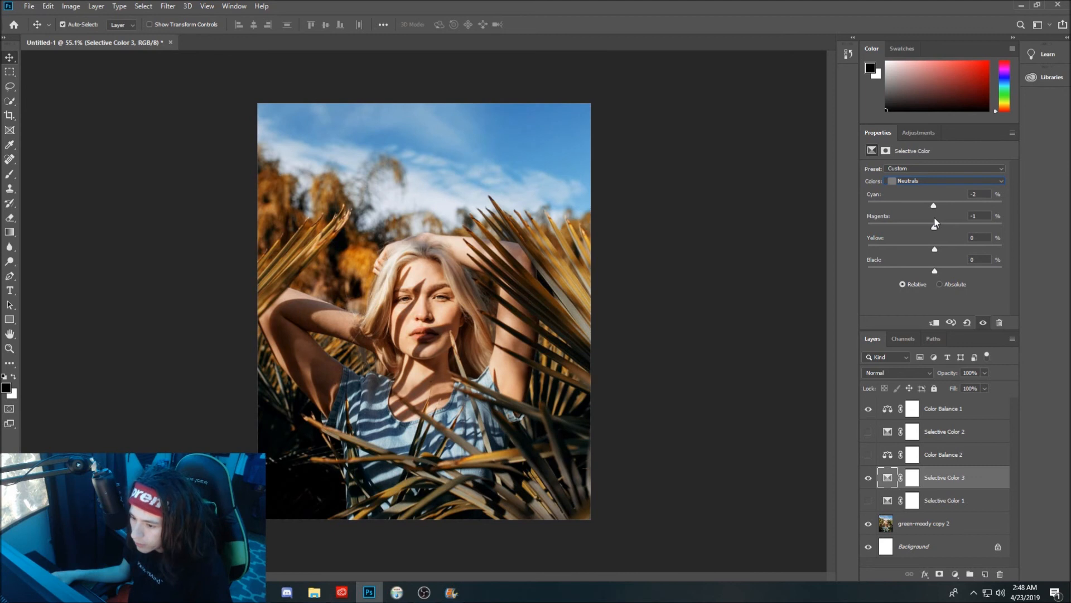
left_click_drag(935, 249, 939, 249)
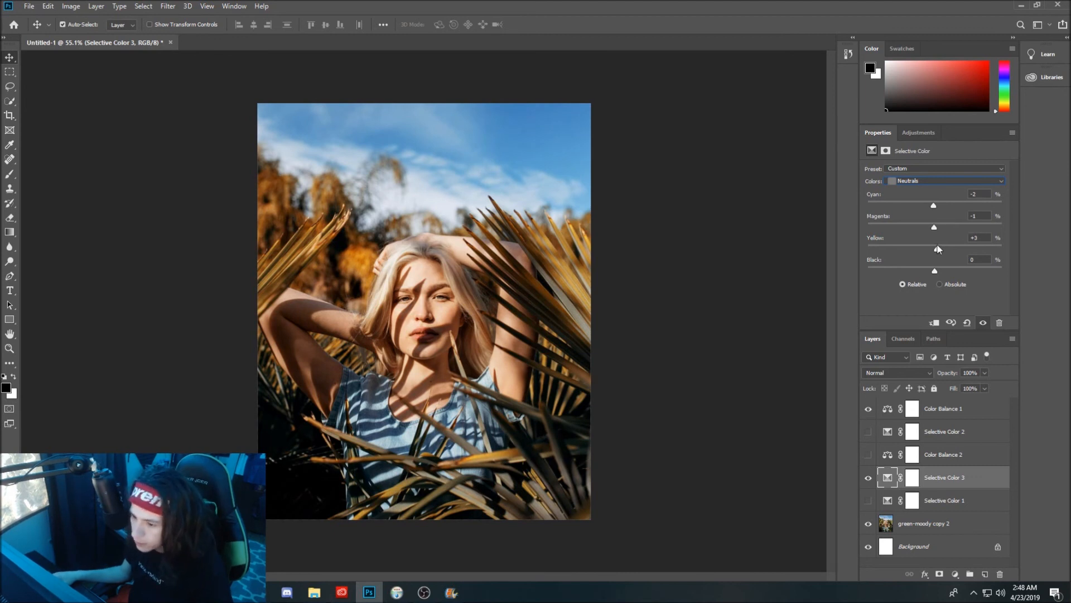
left_click_drag(933, 249, 930, 249)
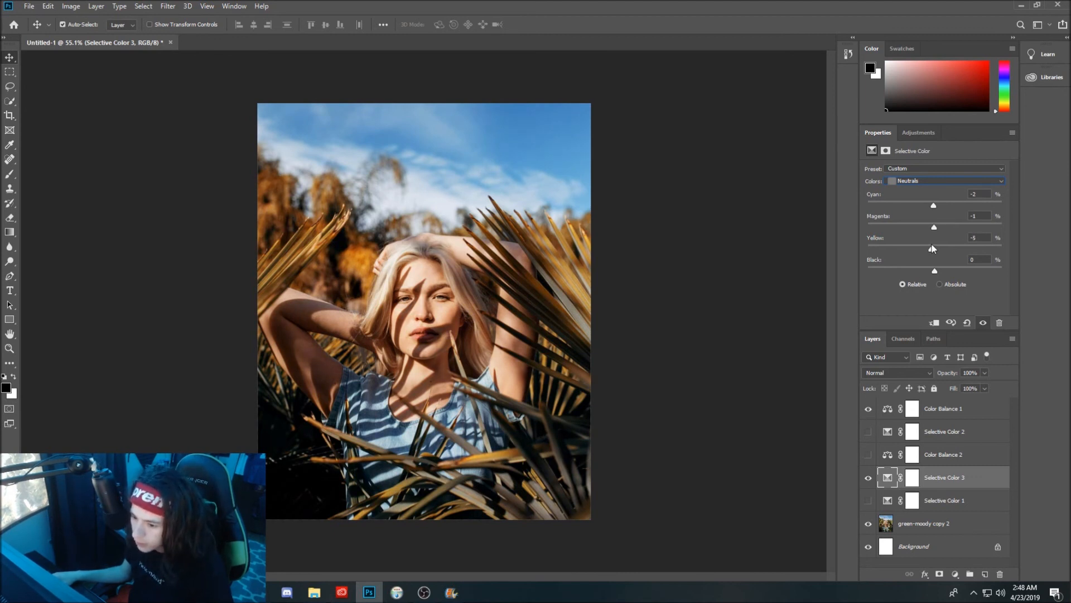
left_click_drag(931, 249, 935, 248)
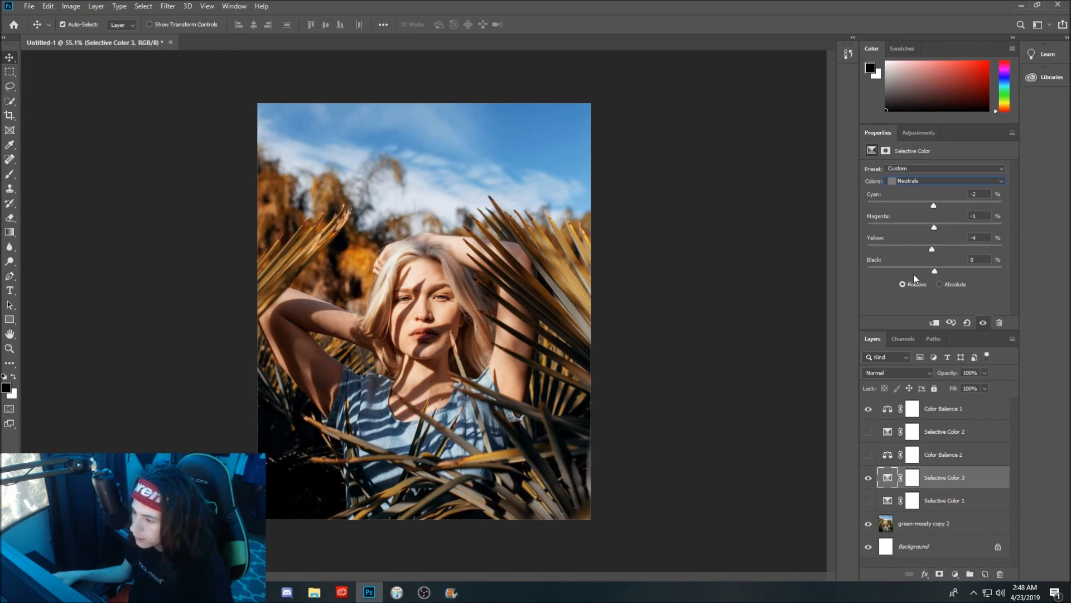
left_click_drag(934, 270, 929, 270)
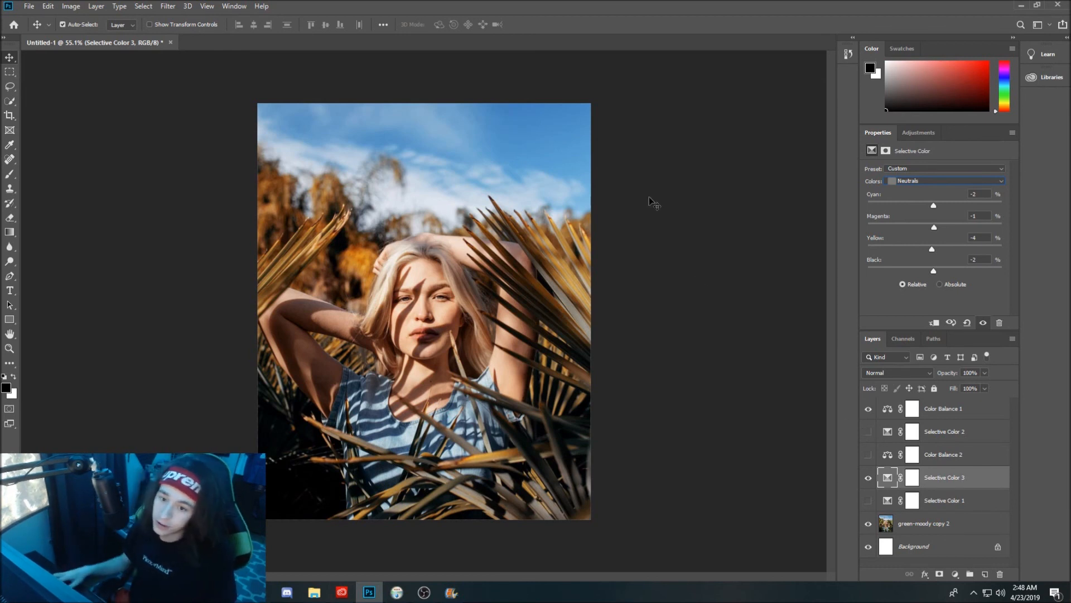
- Bring up the Filter menu's list of available filters
left_click(167, 7)
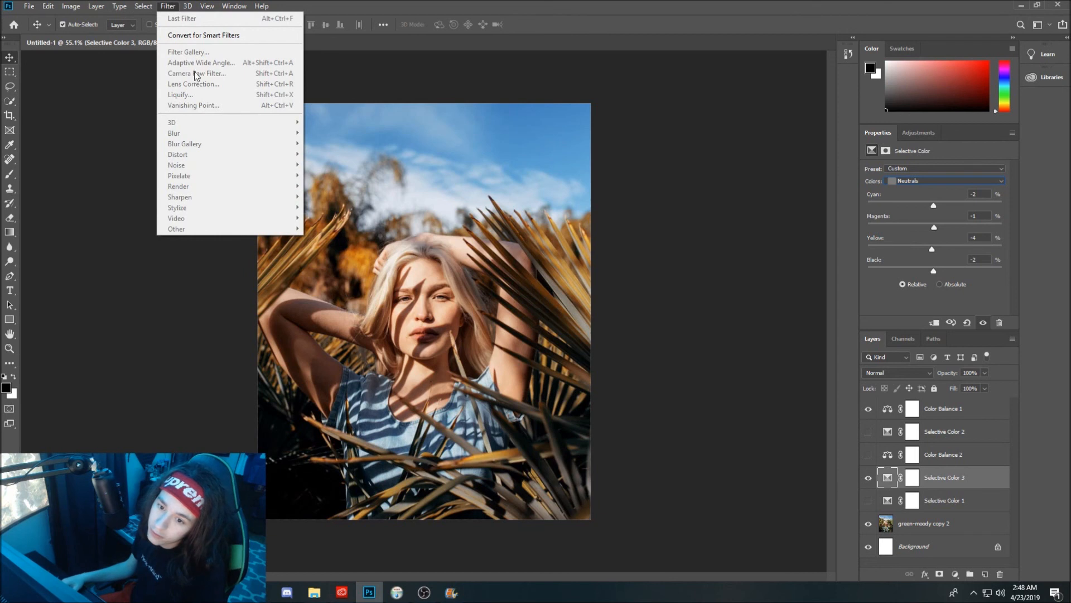